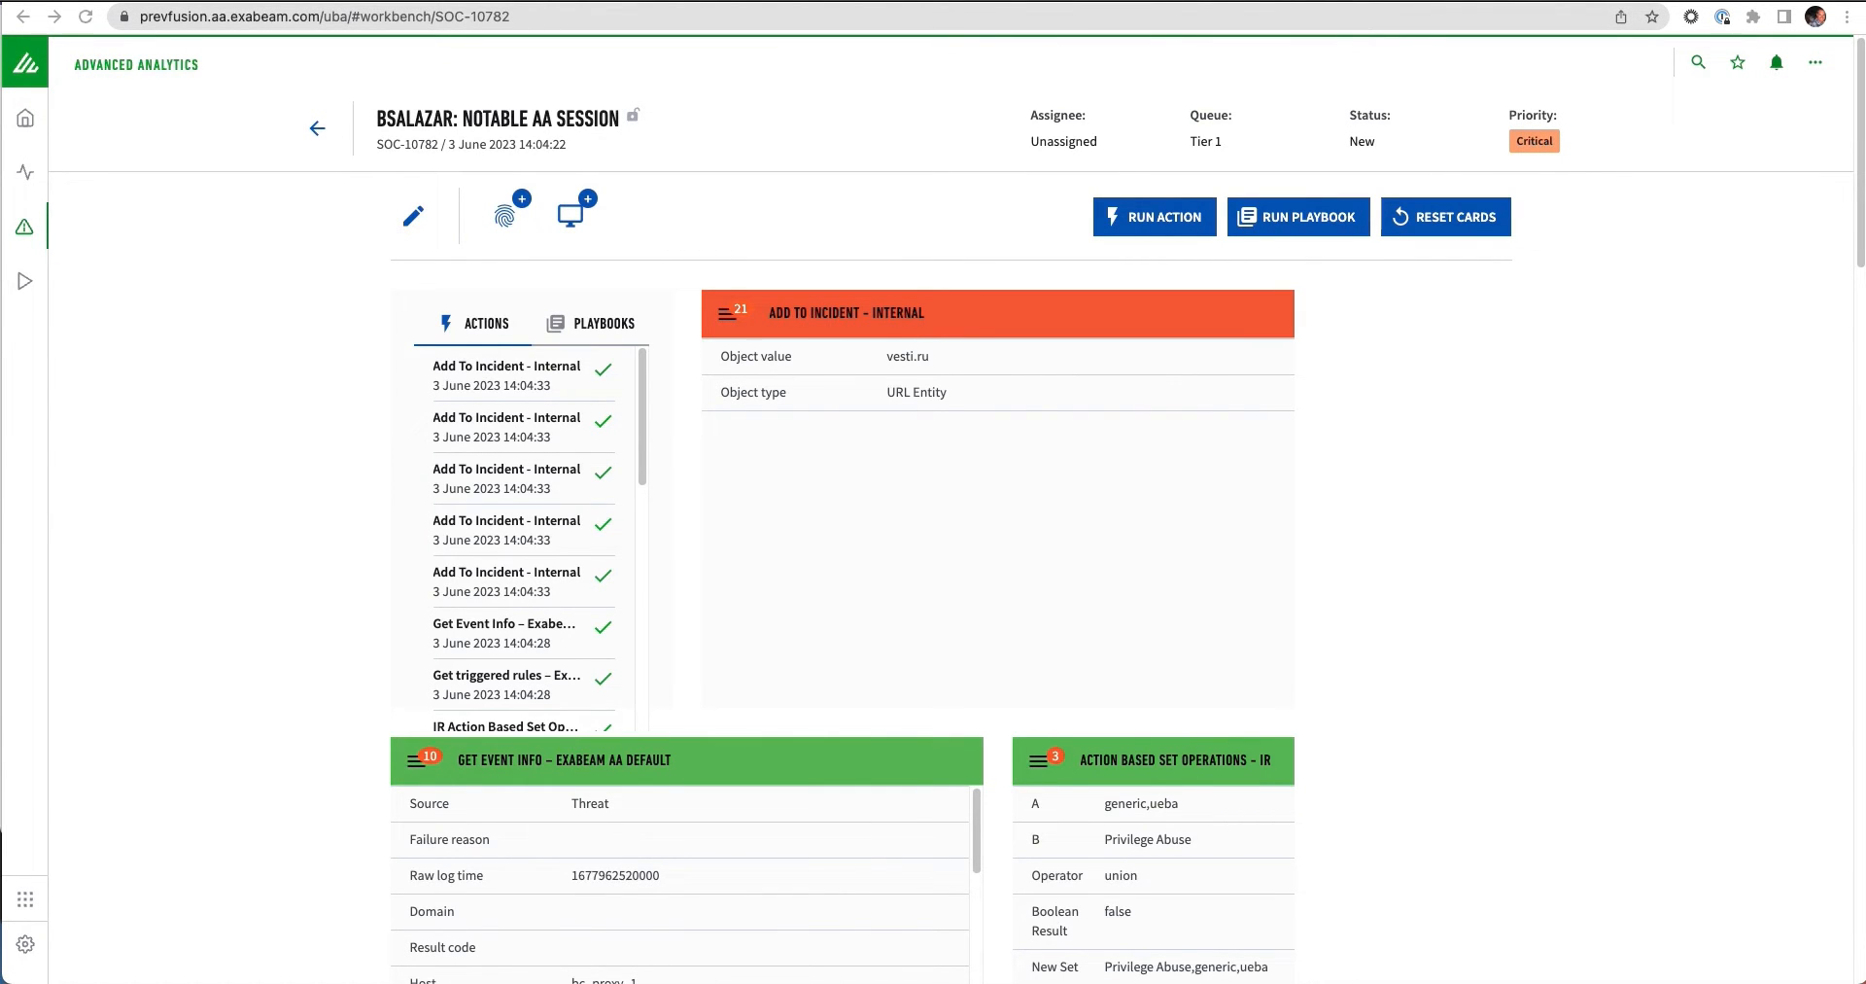
pyautogui.moveTo(206, 554)
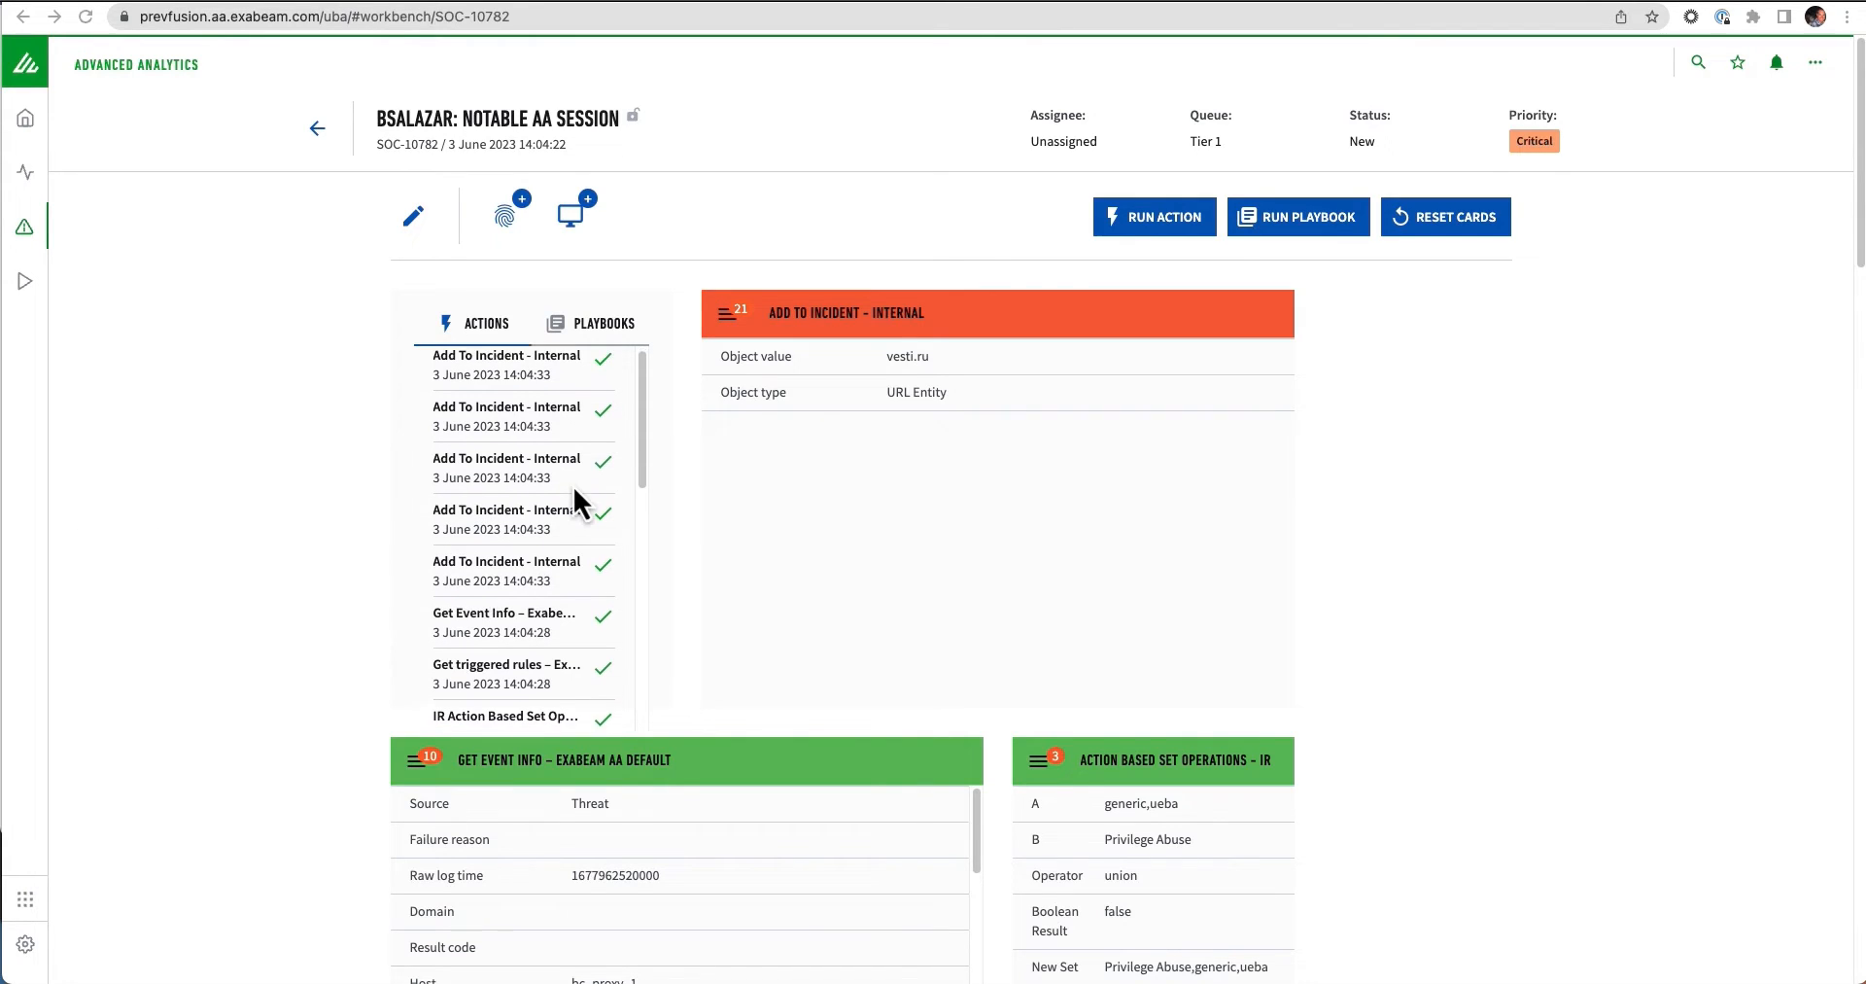
# Launch Run Action on incident SOC-10782 and browse actions matching 'search'.
pyautogui.scroll(-3)
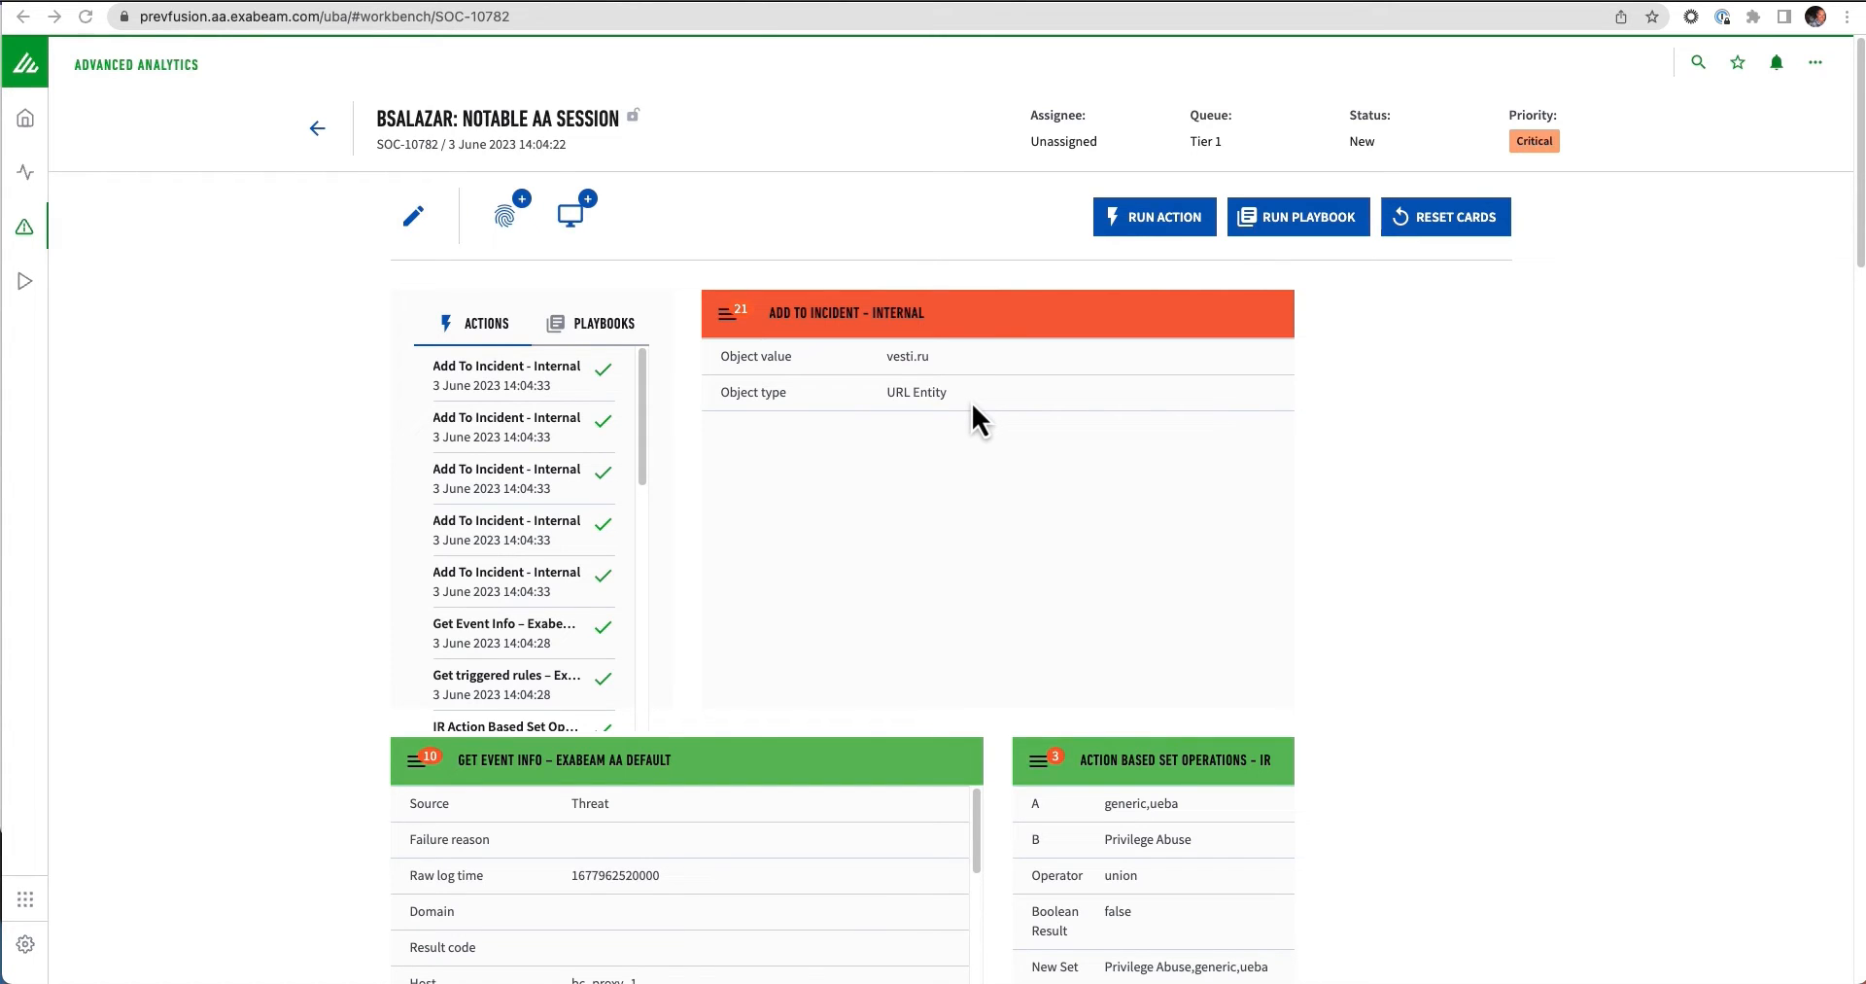
pyautogui.click(1153, 216)
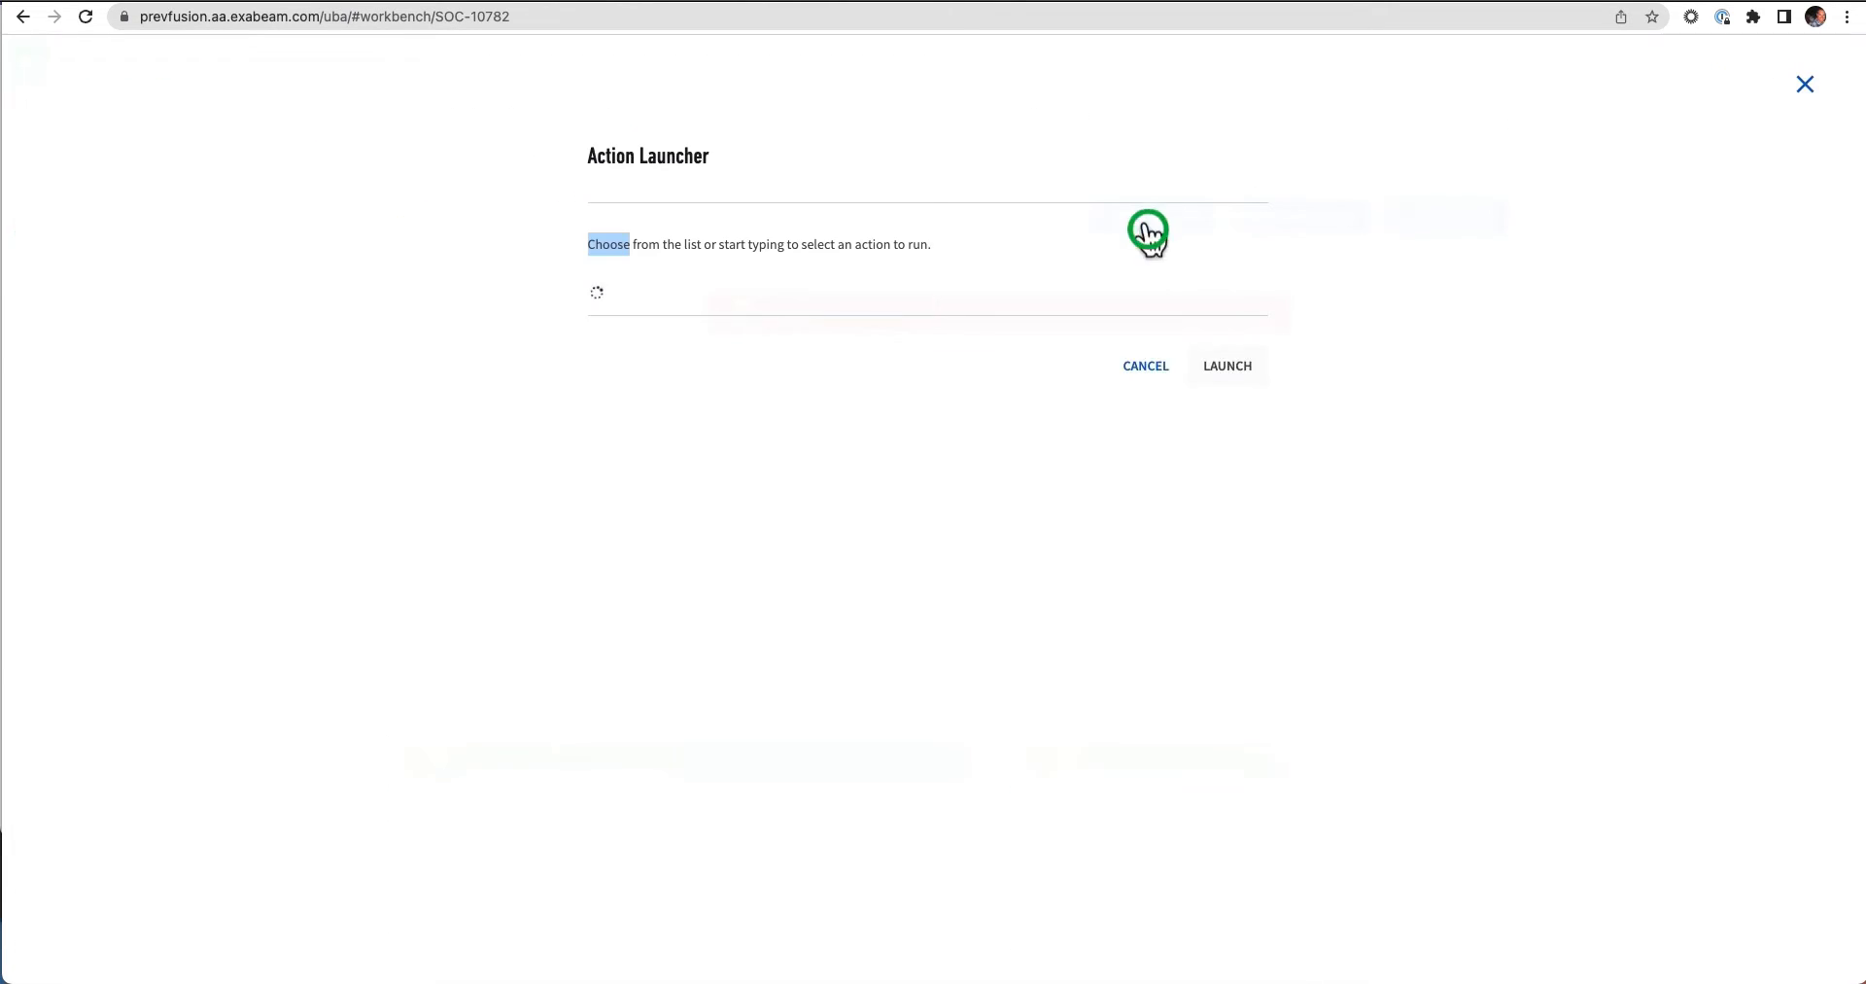
pyautogui.write('search')
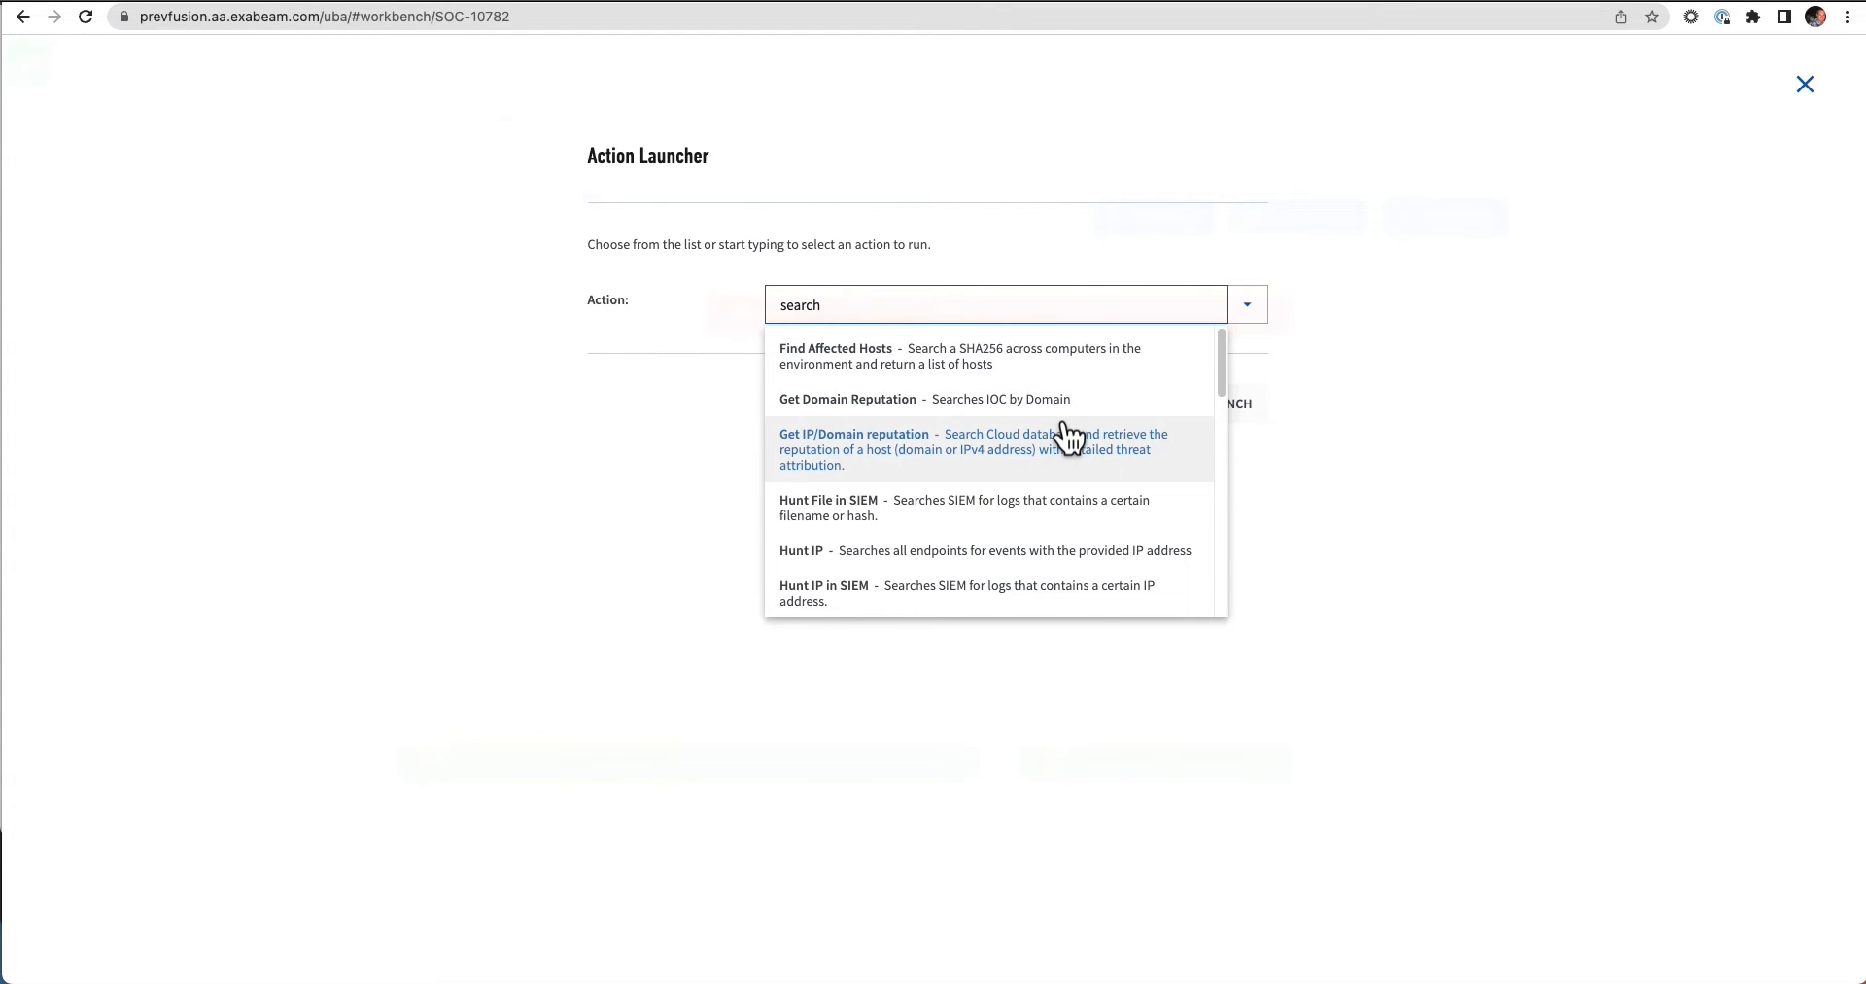
pyautogui.scroll(-3)
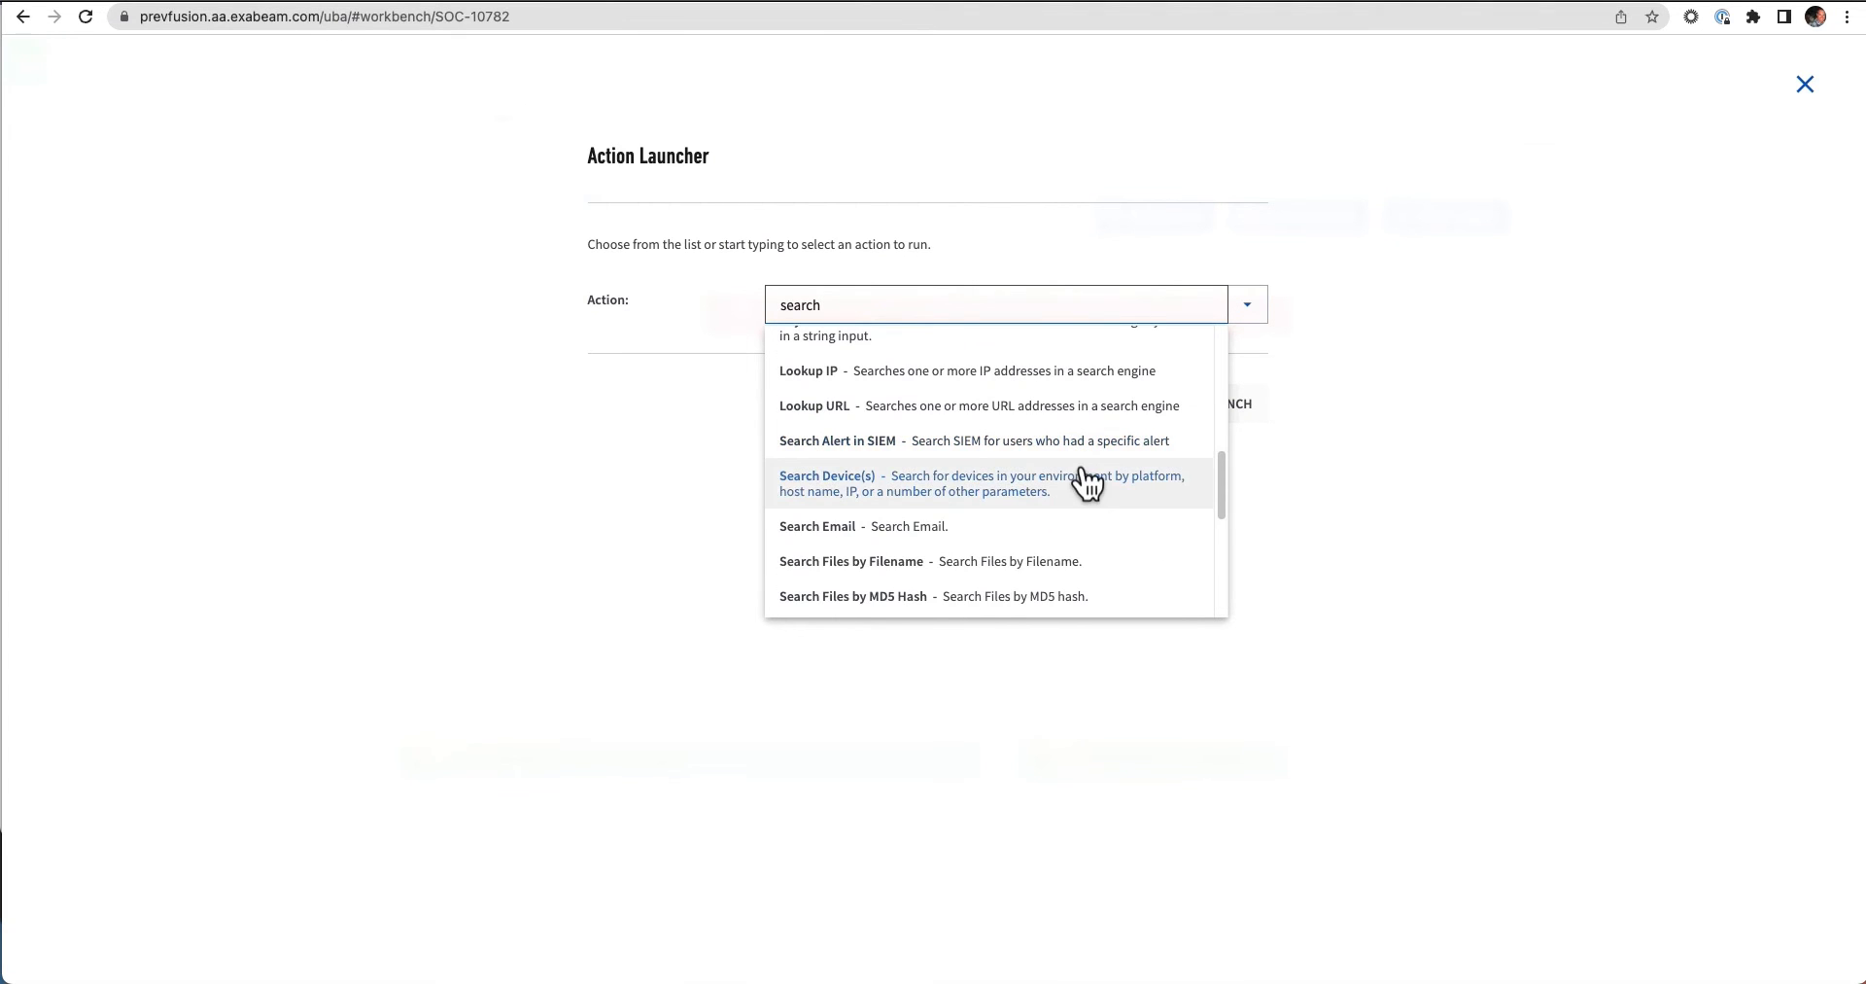
pyautogui.scroll(-3)
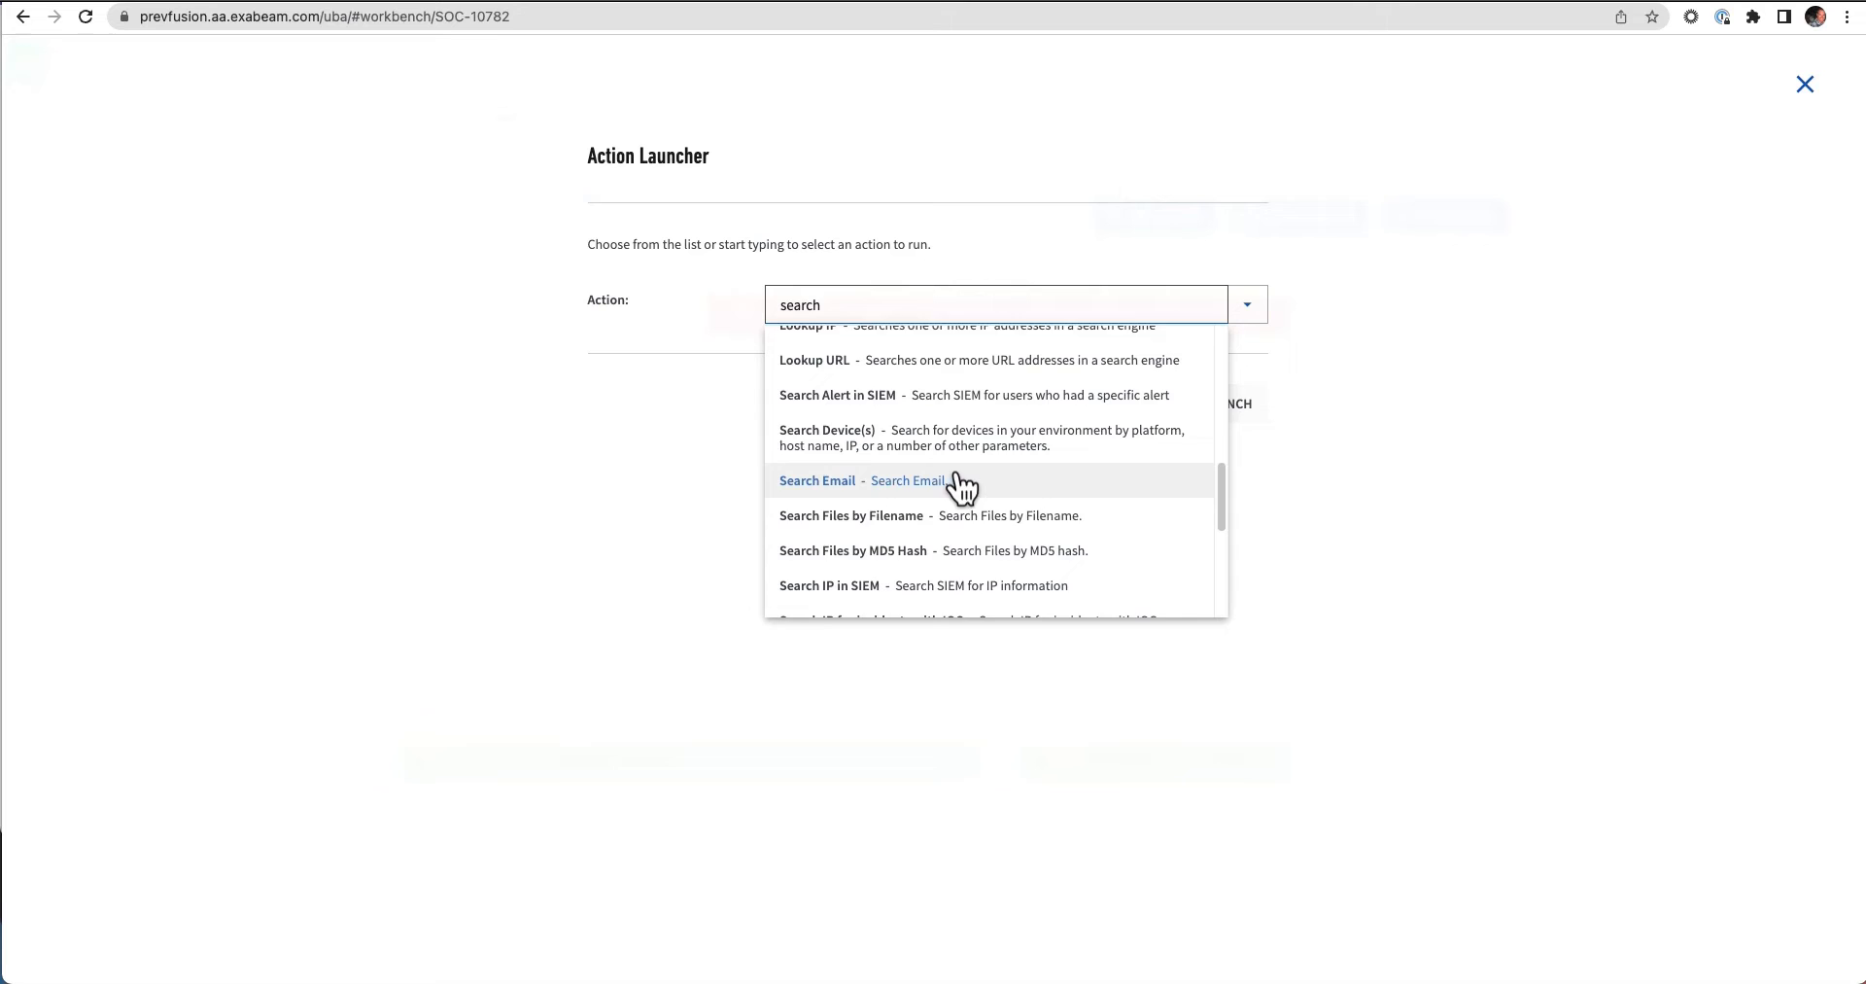
pyautogui.scroll(-3)
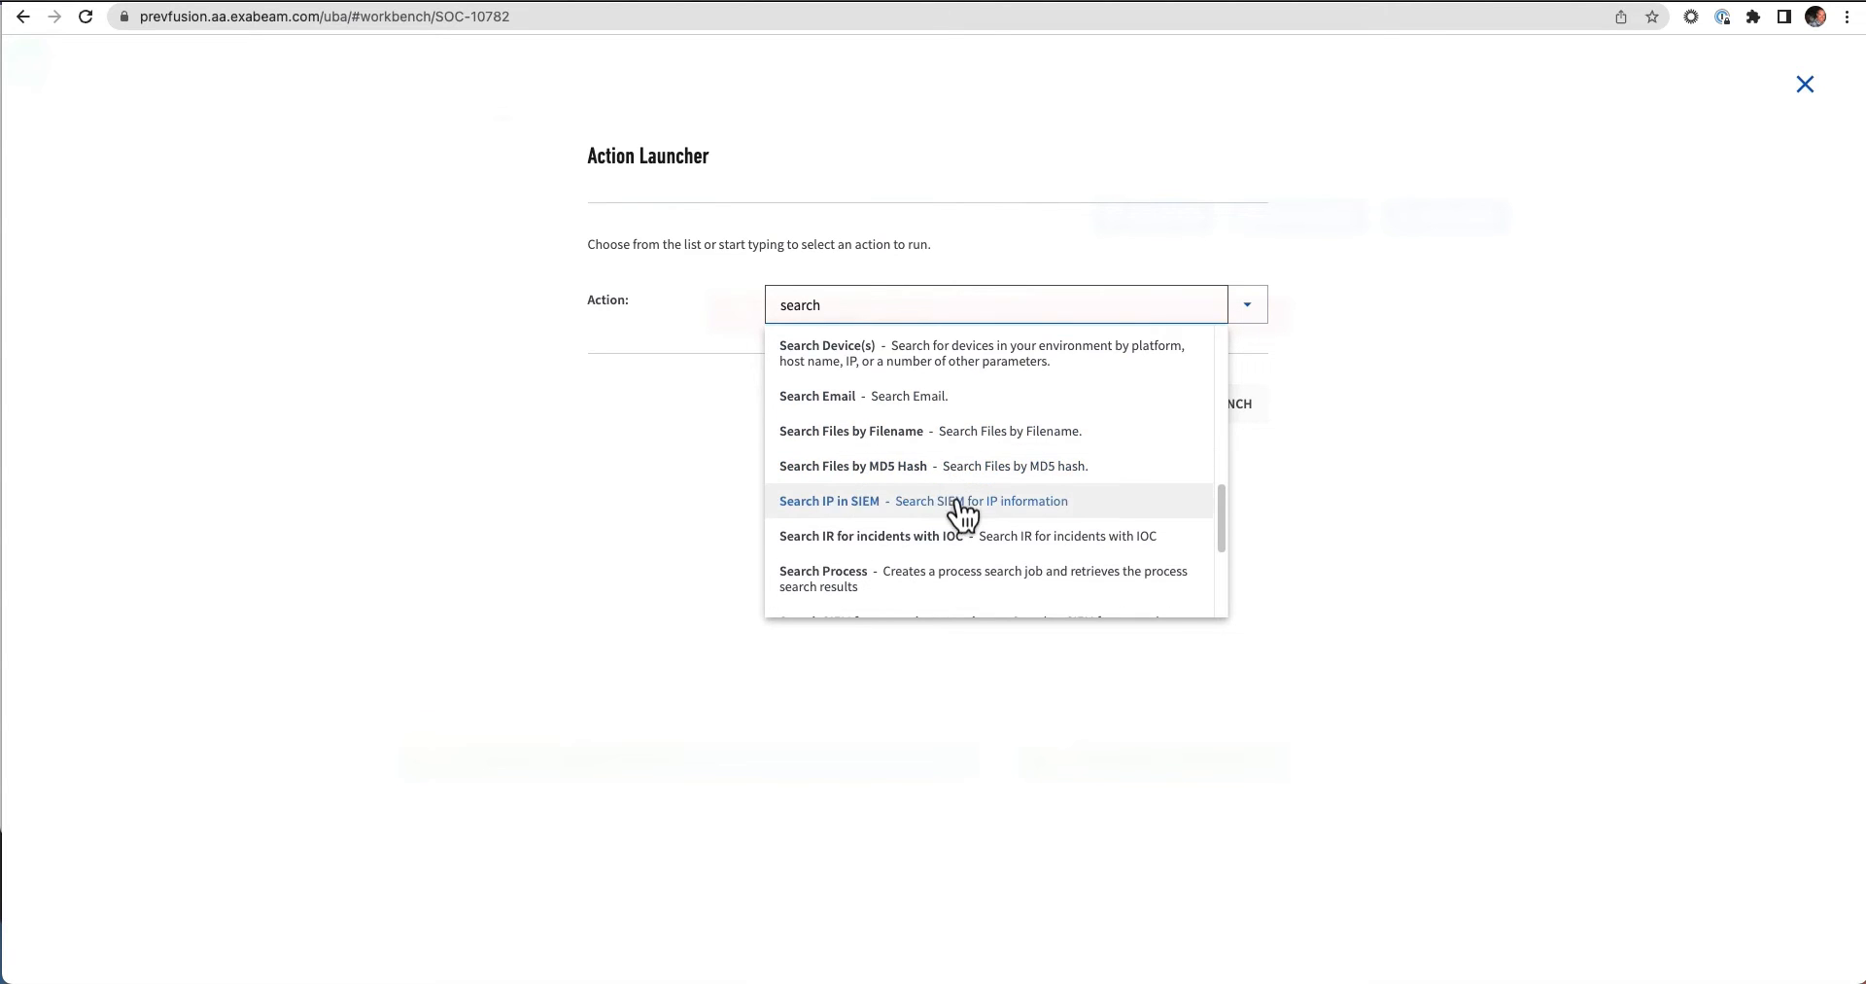
pyautogui.scroll(-3)
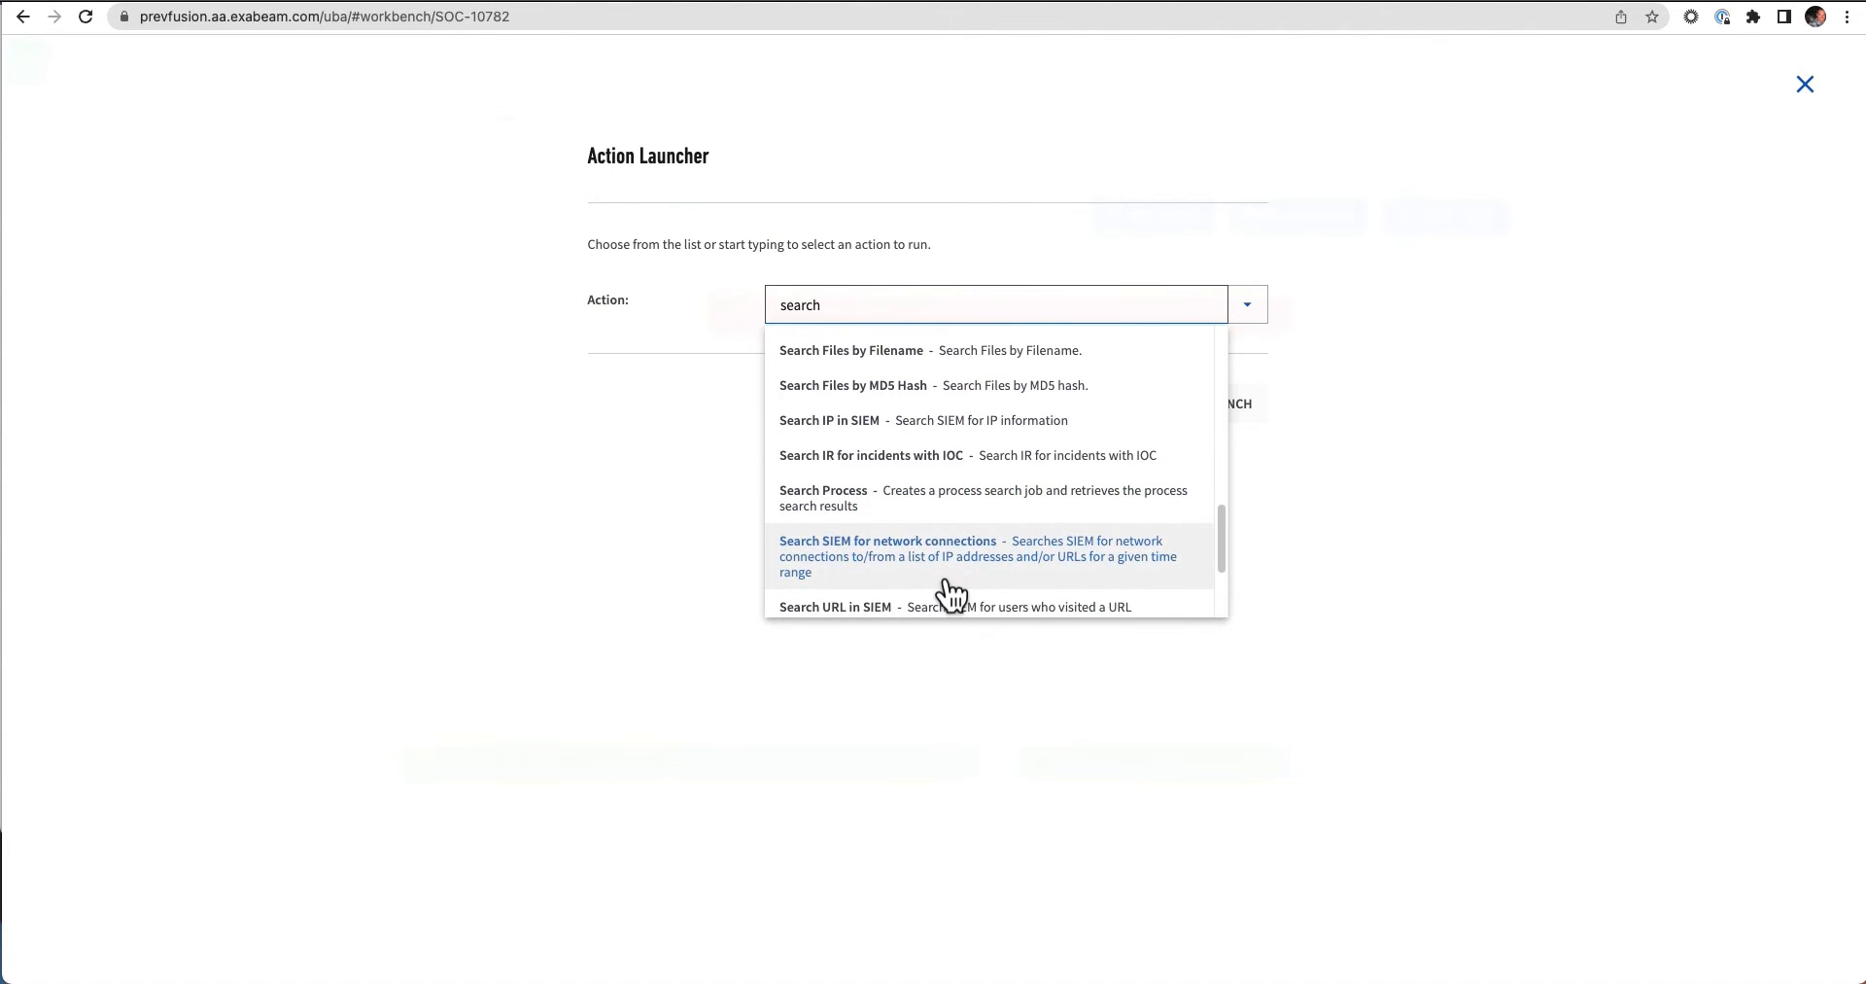
pyautogui.write('q')
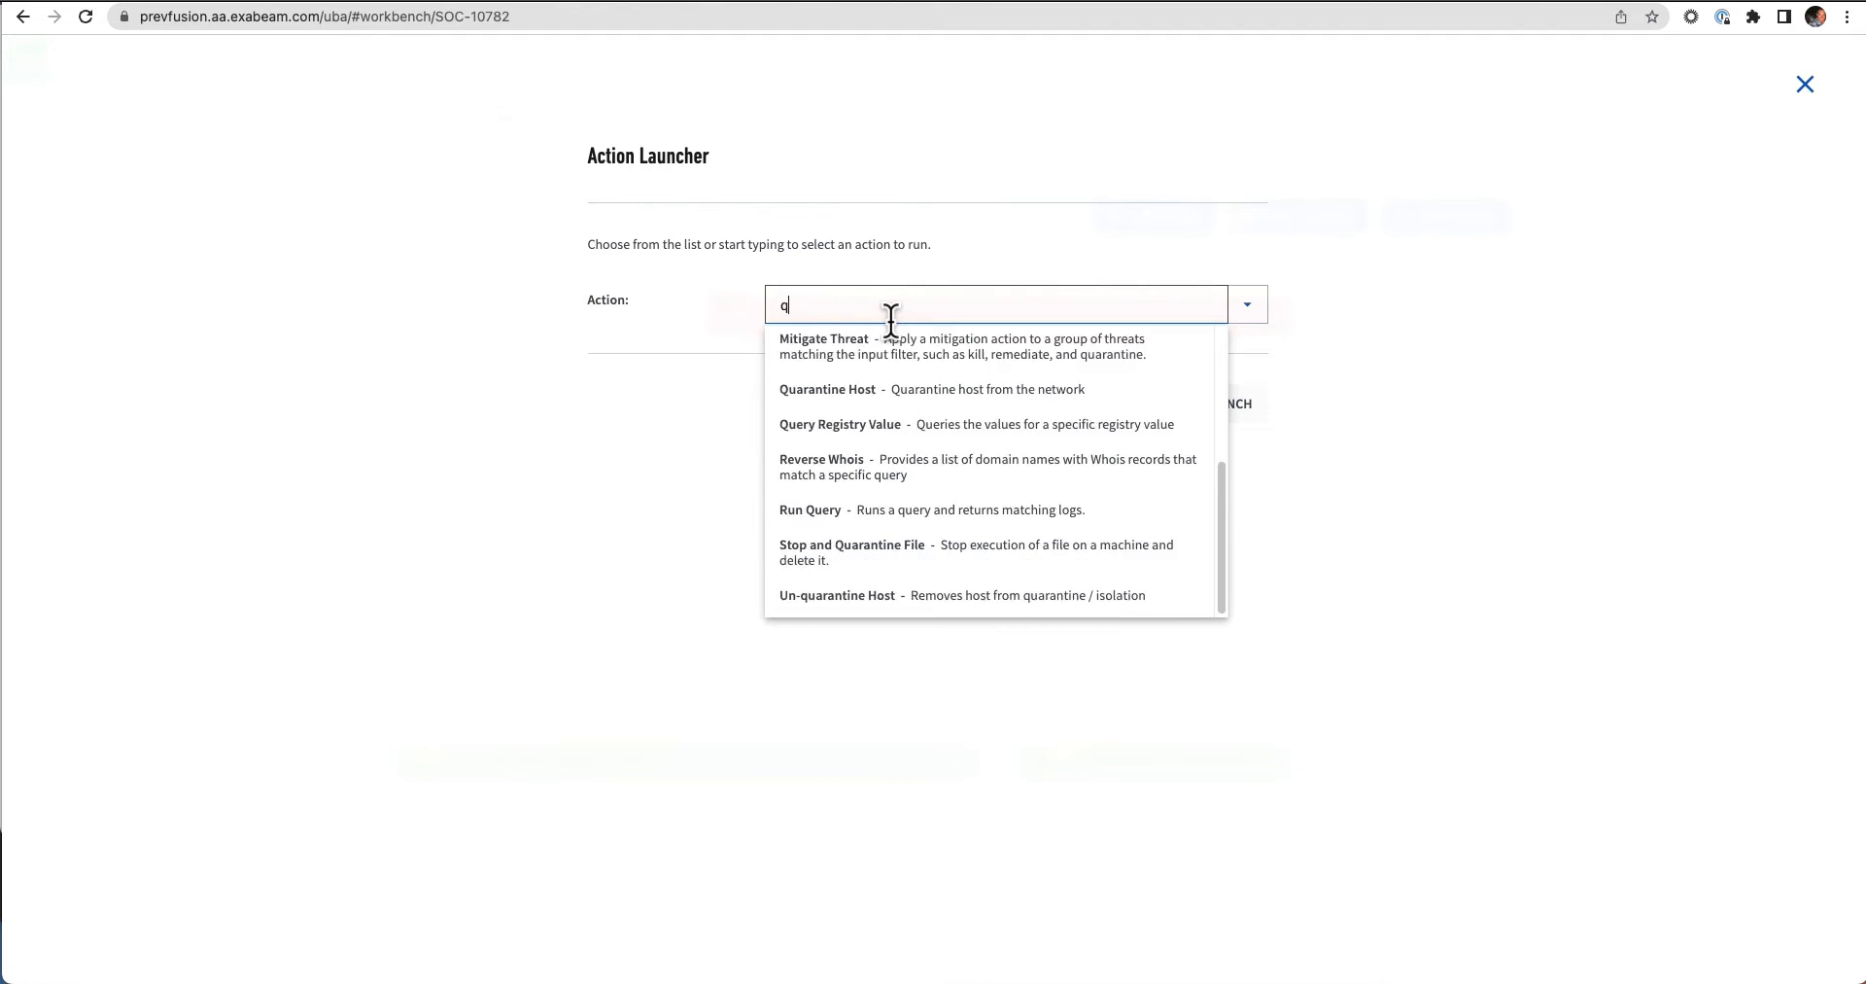
# Check actions matching 'query', then cancel the launcher back to the incident workbench.
pyautogui.write('uery')
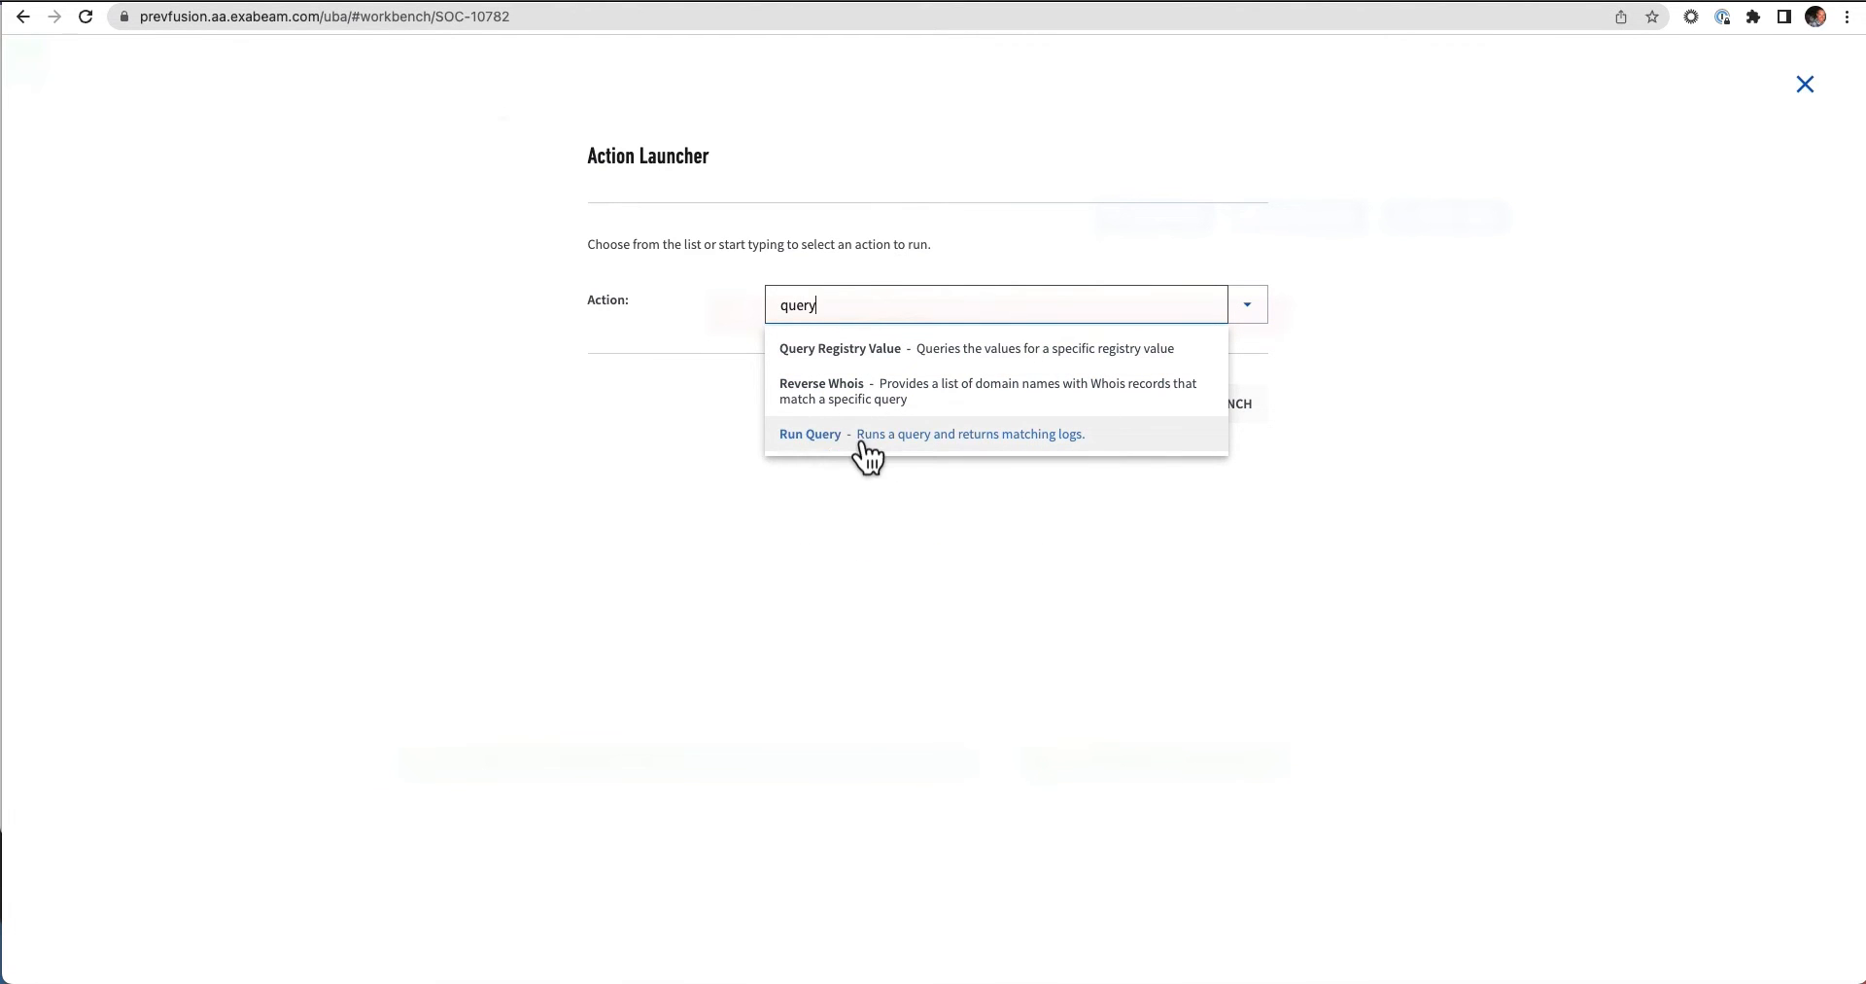
pyautogui.moveTo(991, 463)
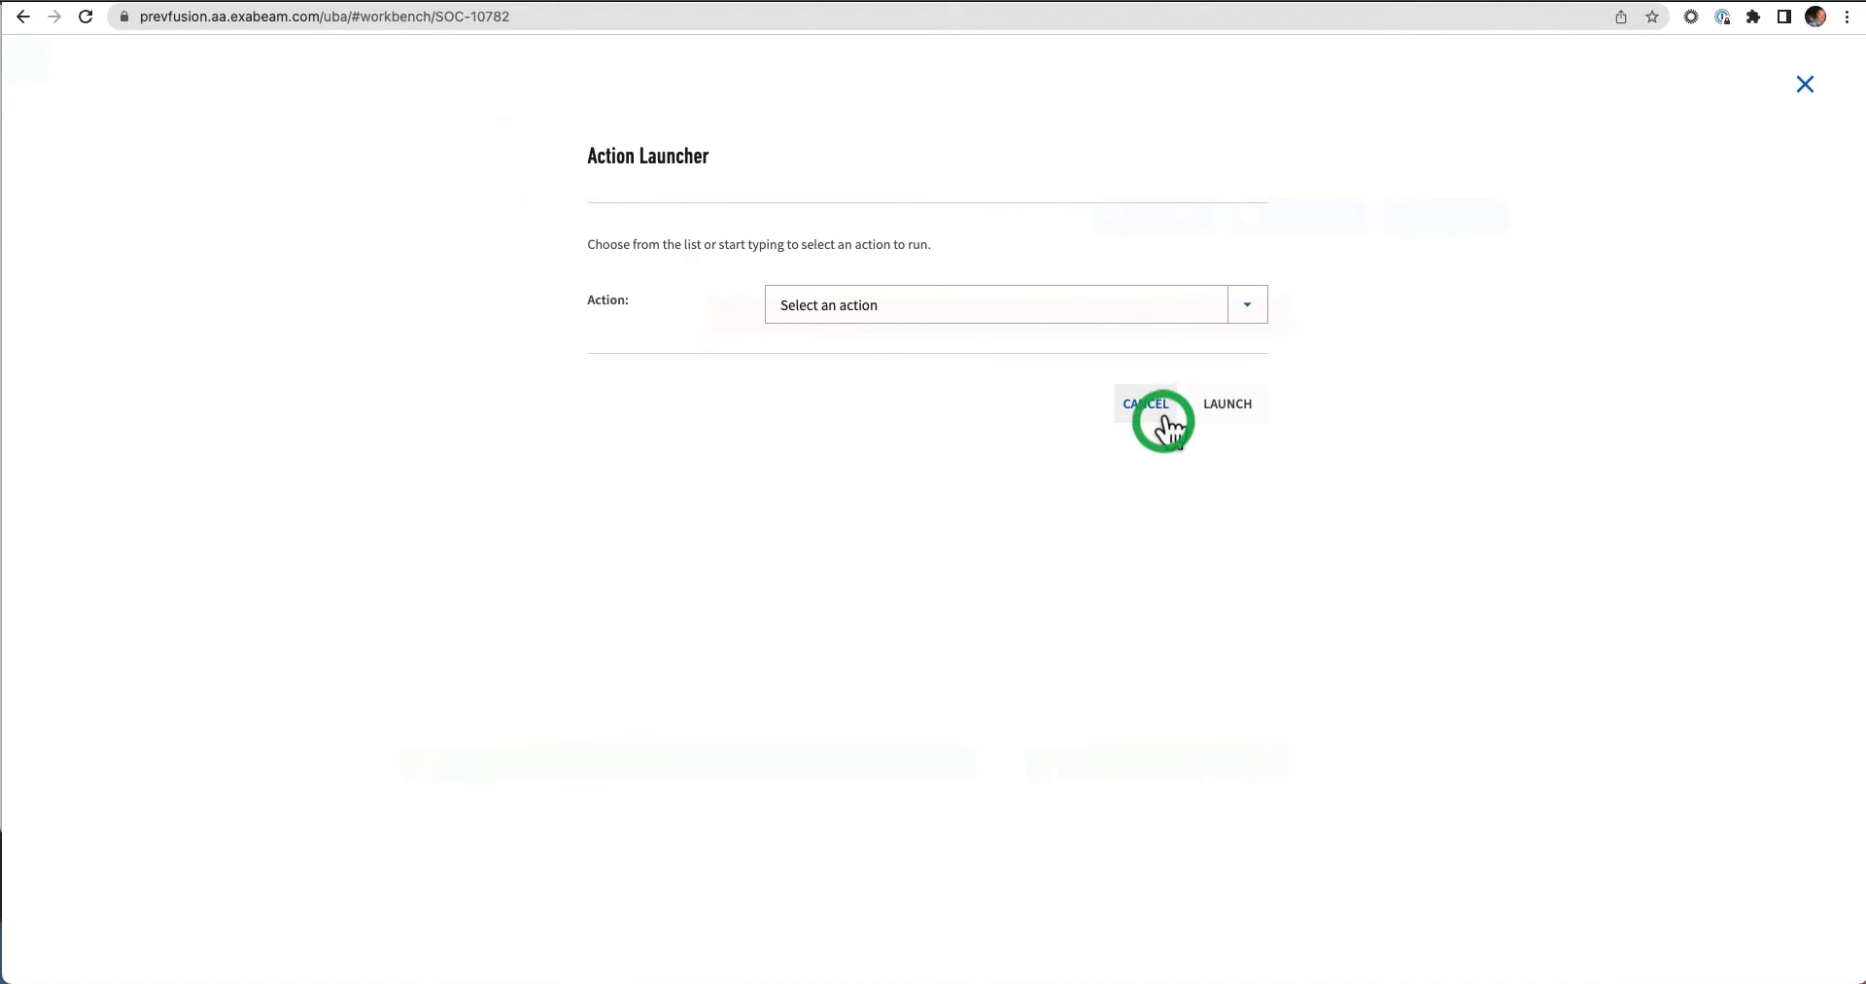
pyautogui.click(1143, 402)
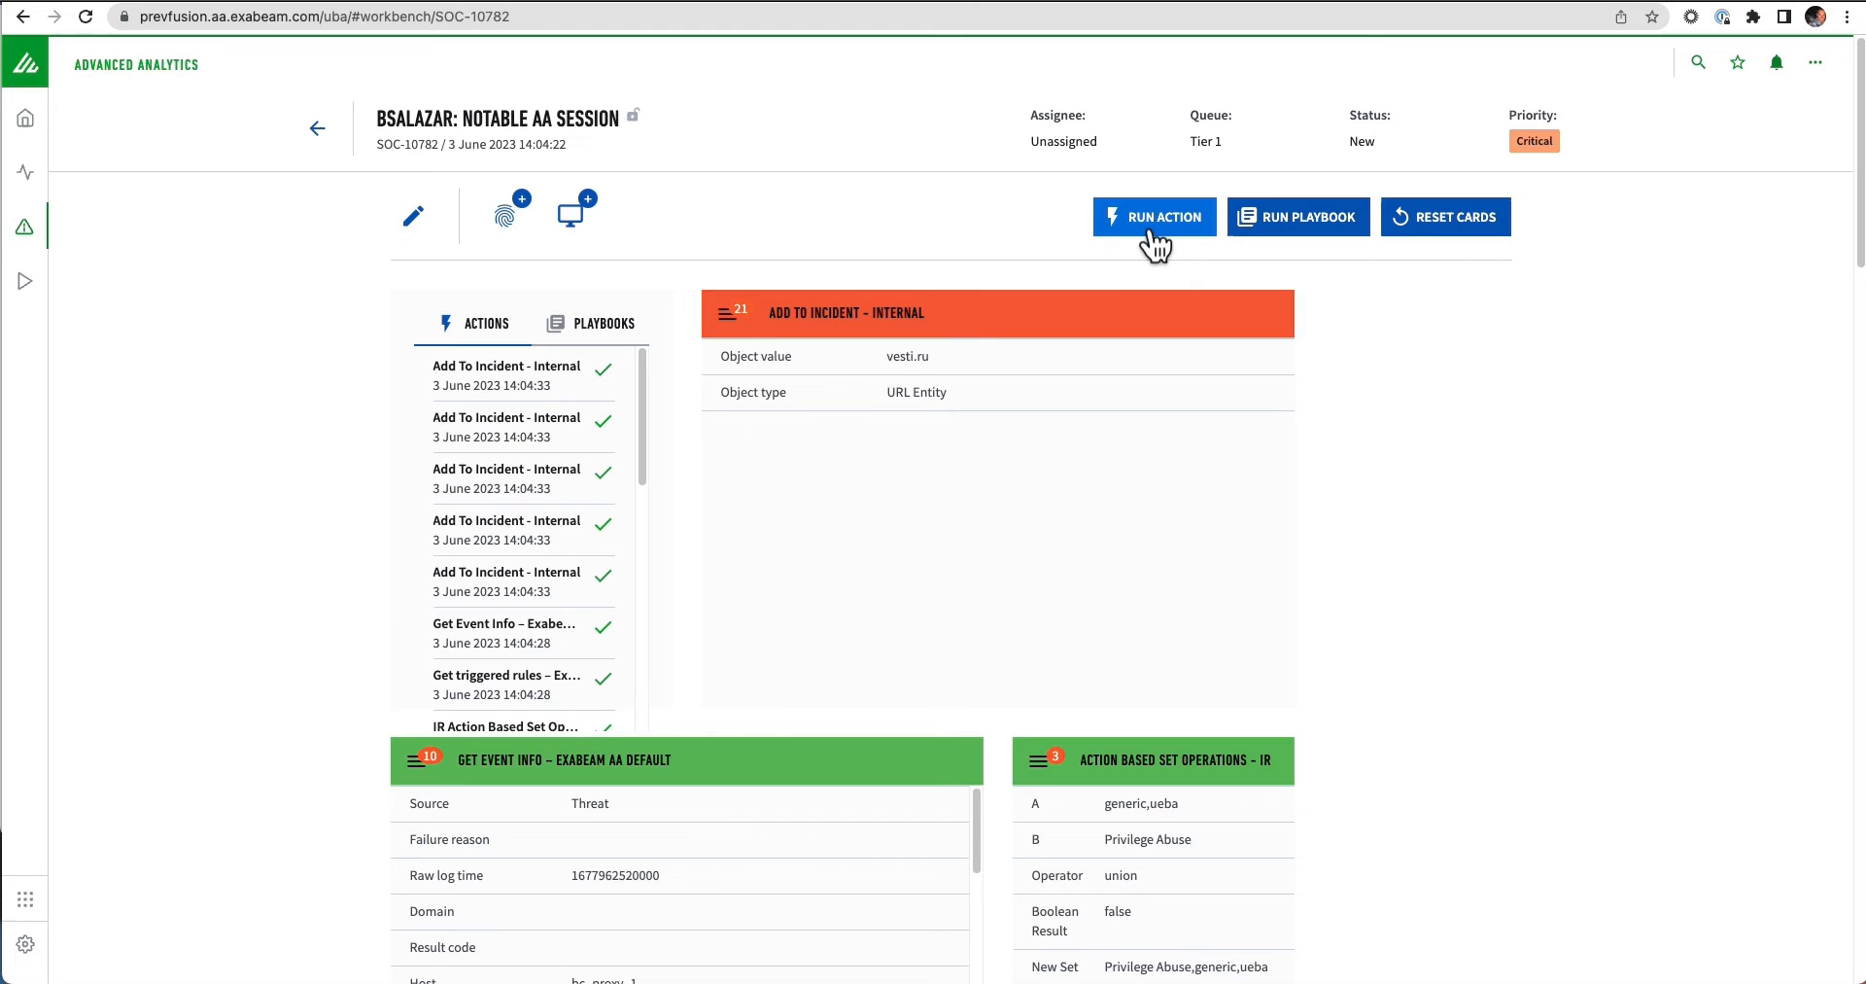
pyautogui.moveTo(931, 15)
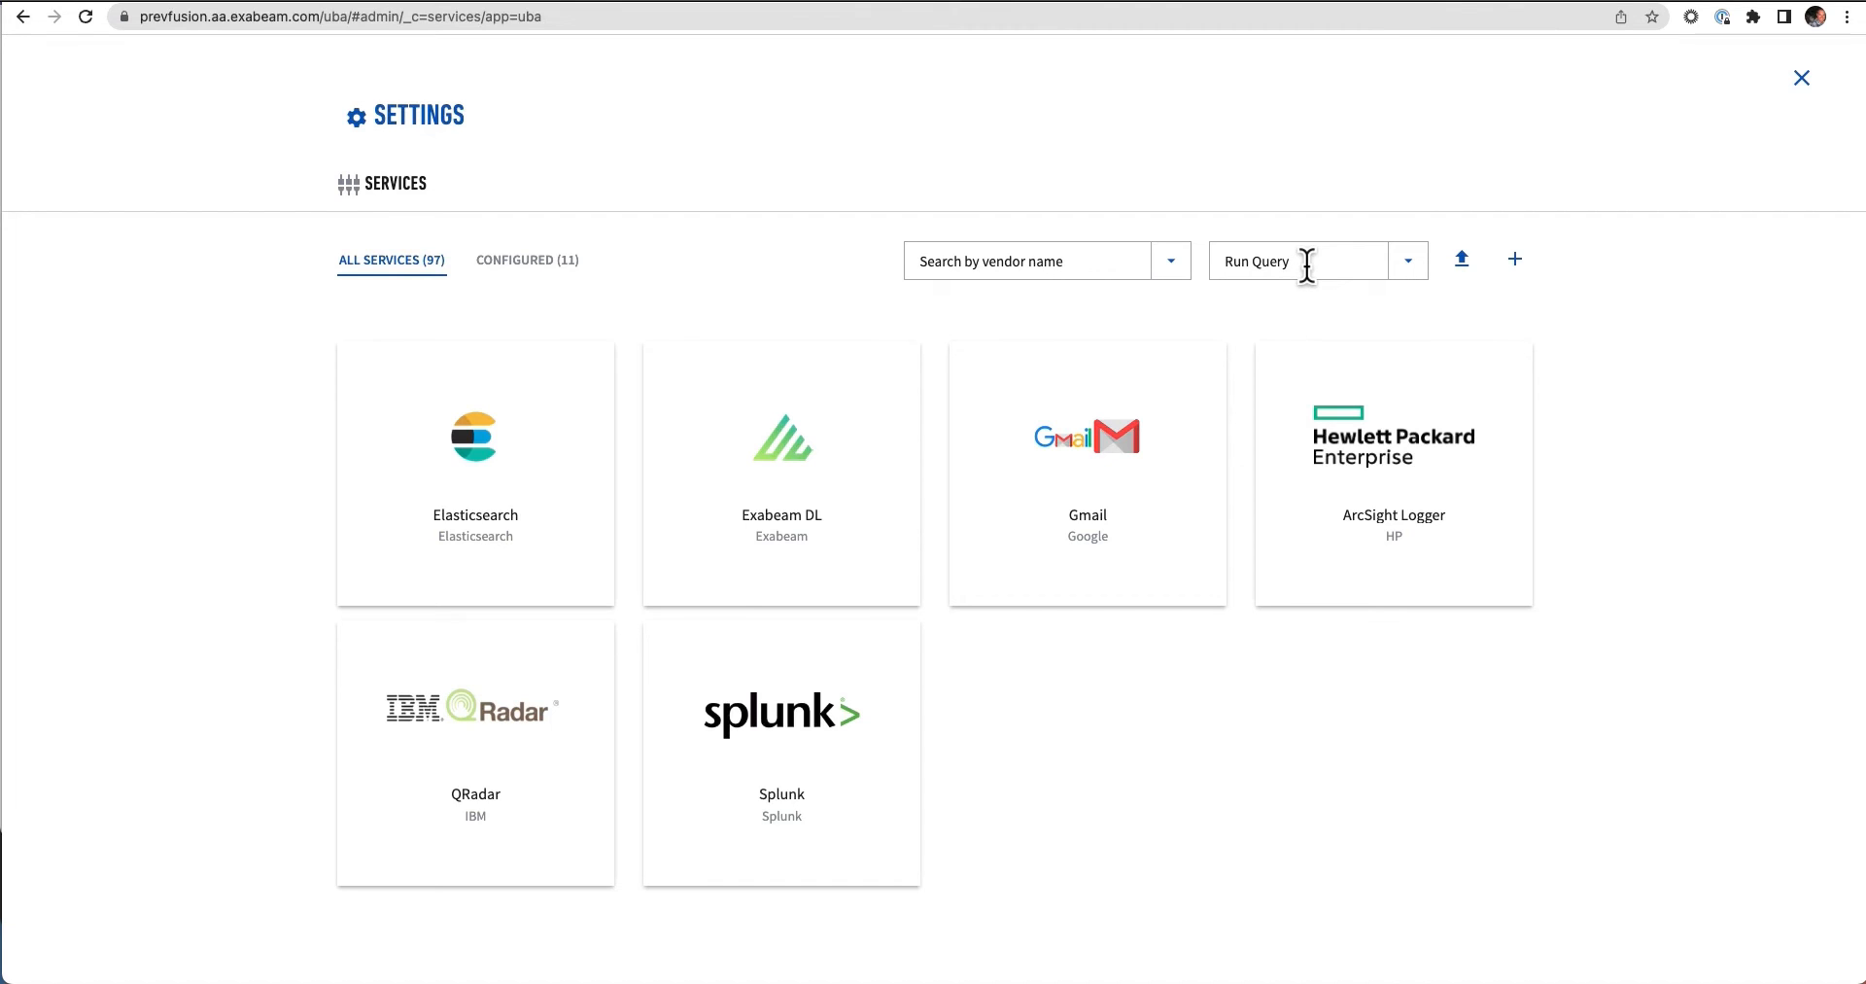
pyautogui.moveTo(536, 465)
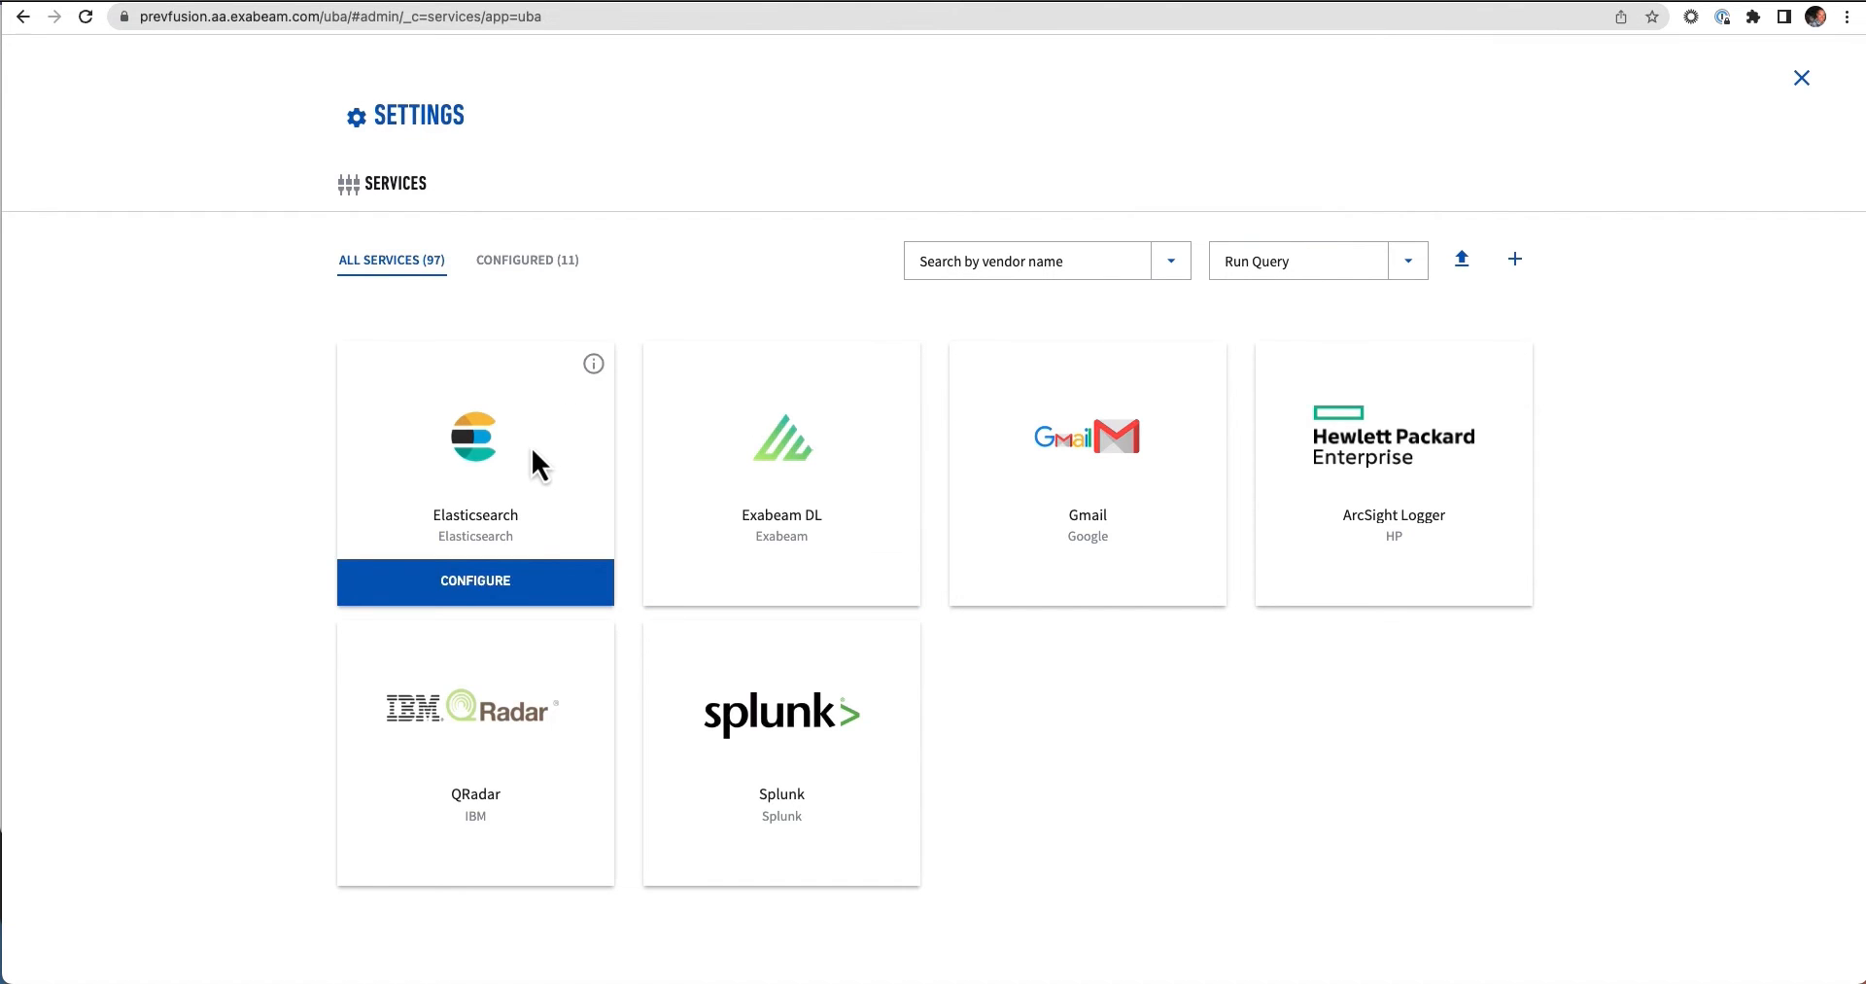
pyautogui.moveTo(834, 463)
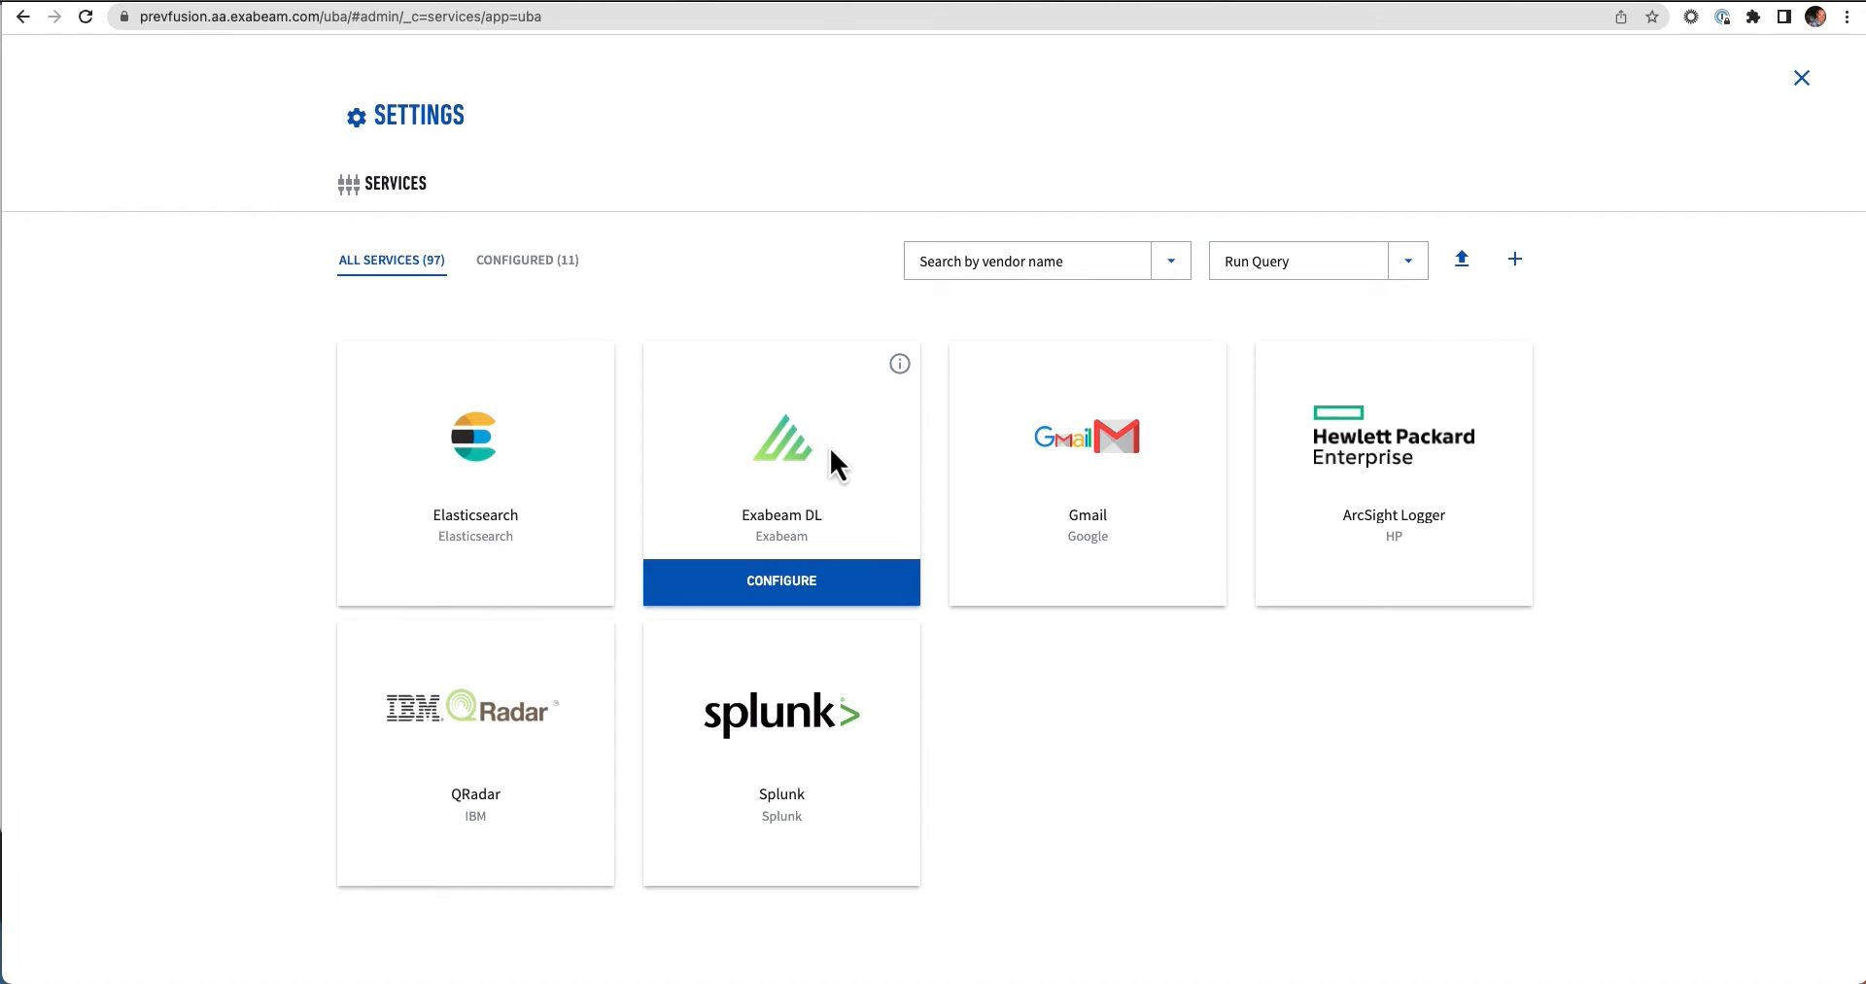
pyautogui.moveTo(1357, 474)
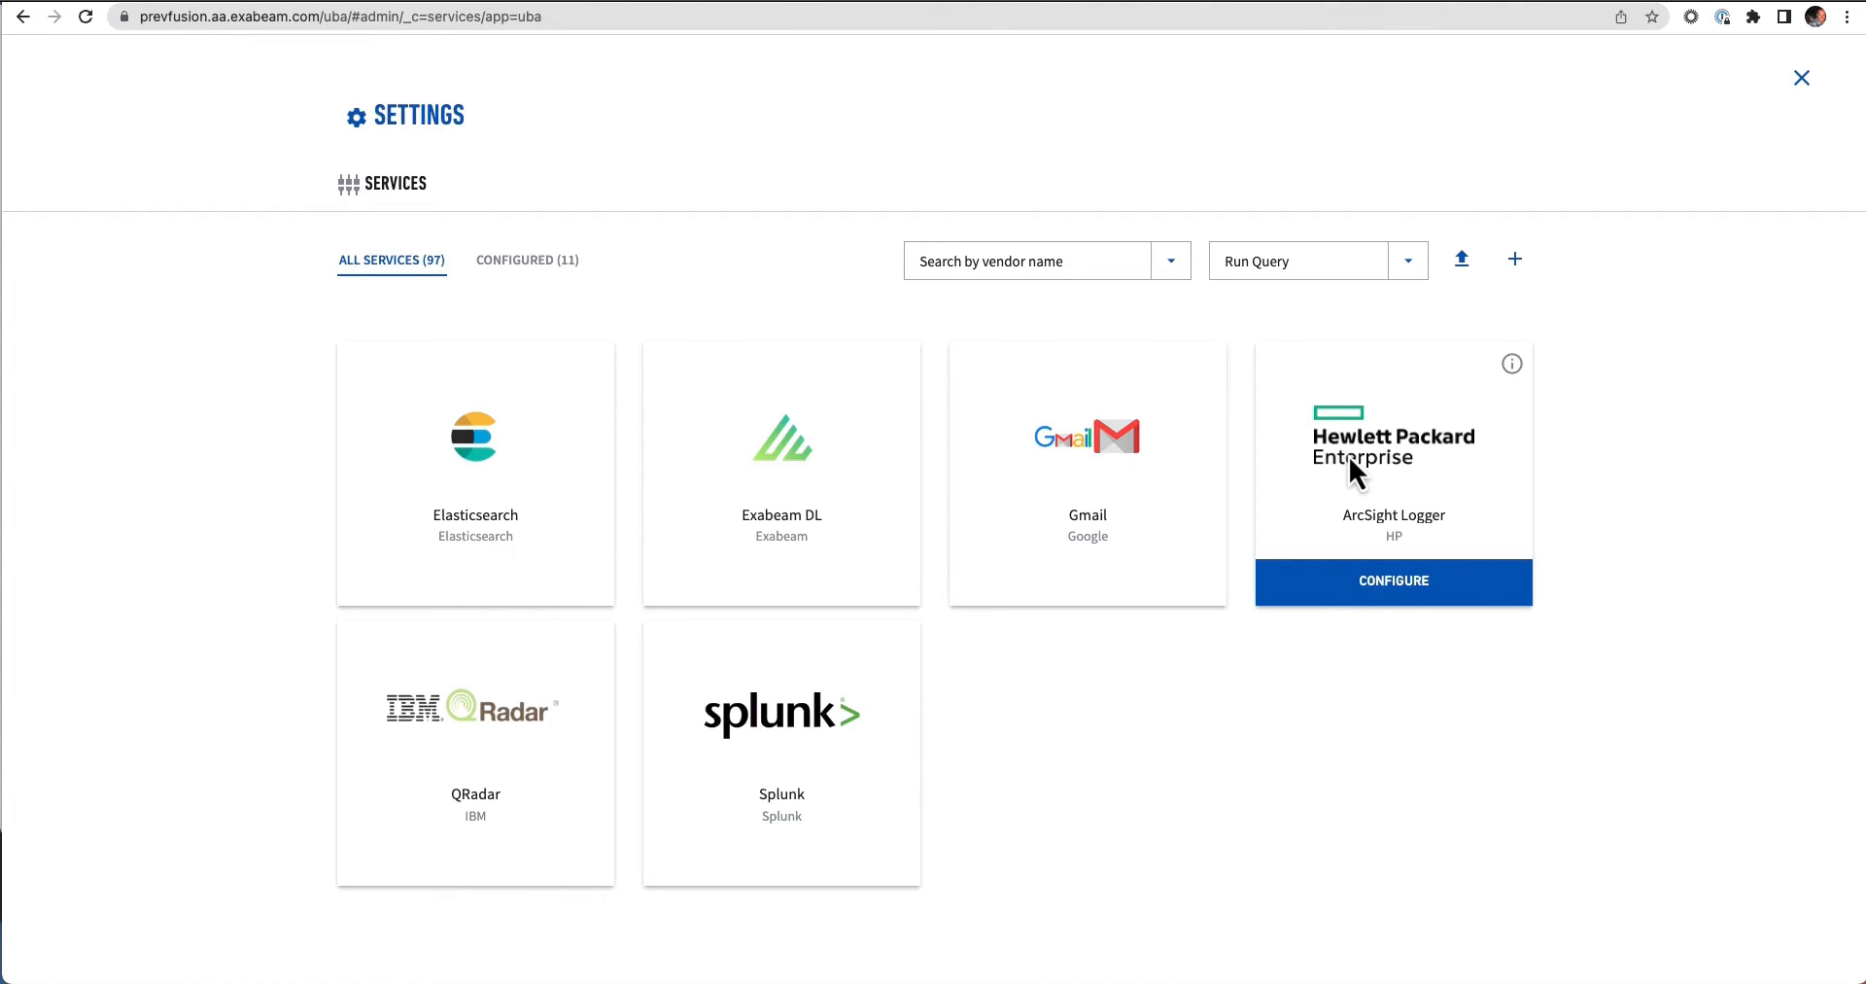
# Start changing the Services action filter currently set to Run Query.
pyautogui.click(1297, 261)
pyautogui.write('s')
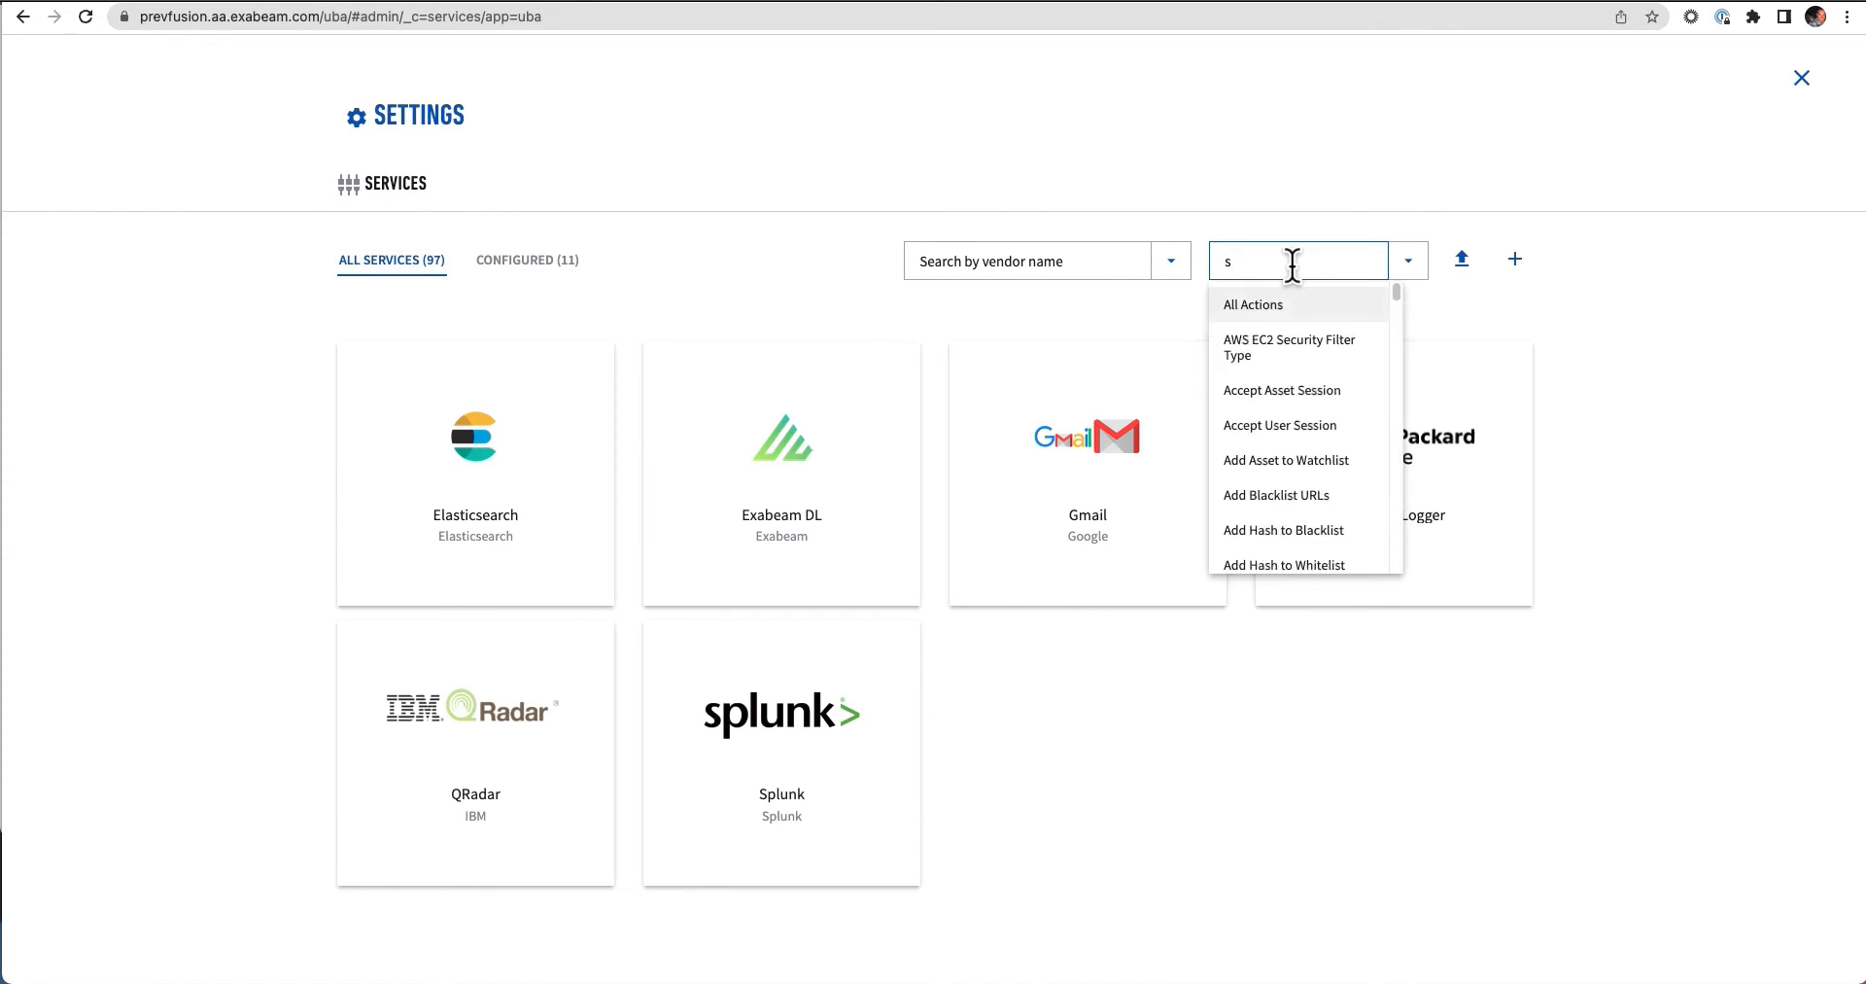
# Filter services by Search URL in SIEM, leaving ArcSight Logger and Splunk.
pyautogui.write('earch URL in SIEM')
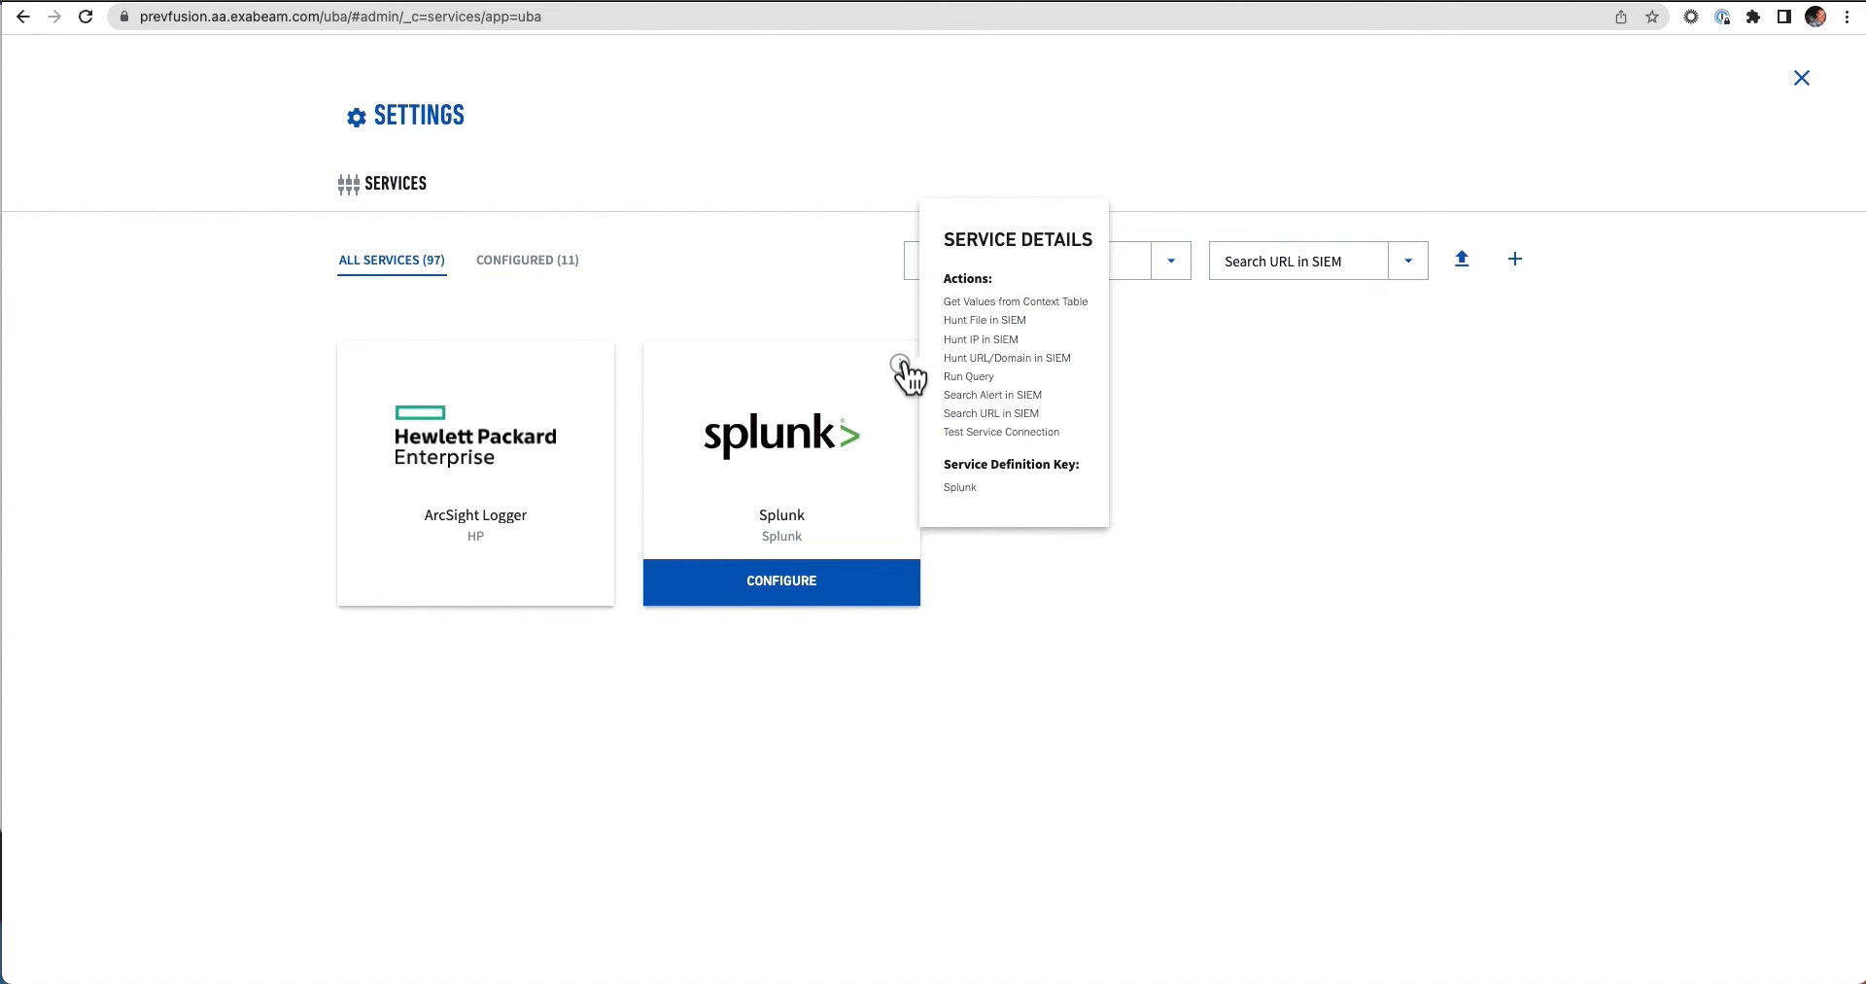
pyautogui.moveTo(910, 371)
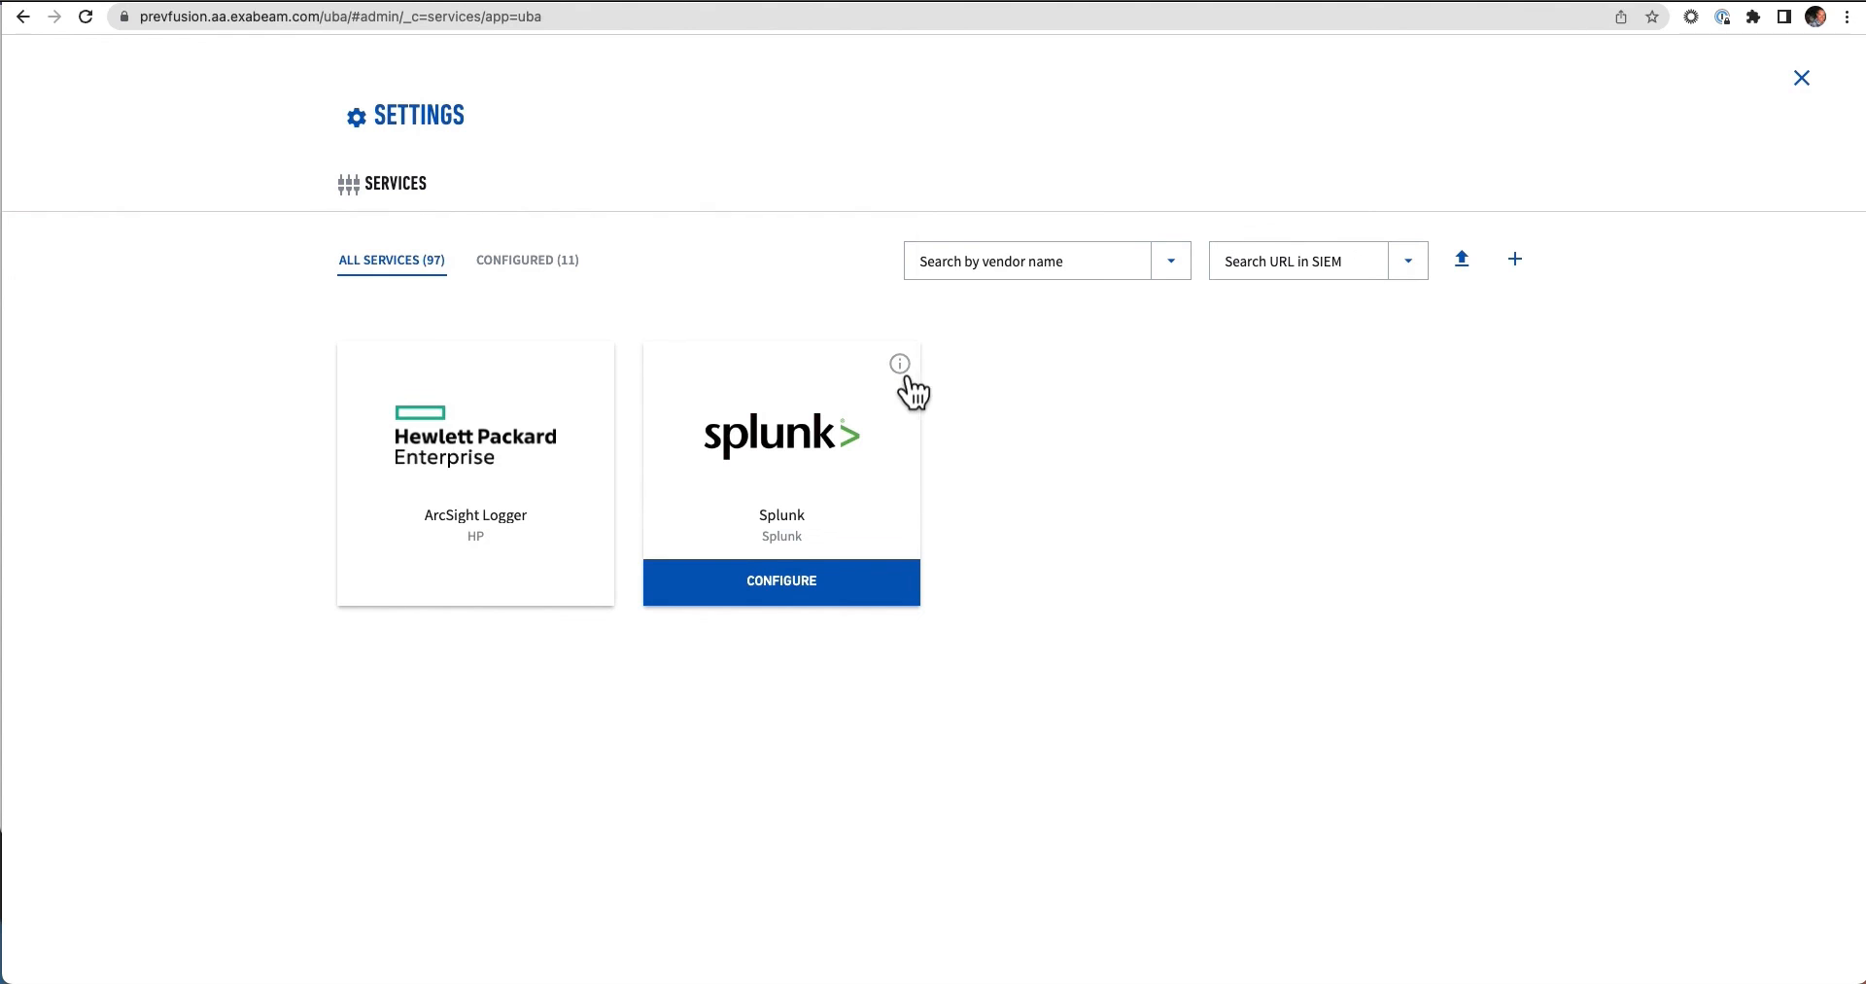
pyautogui.click(900, 364)
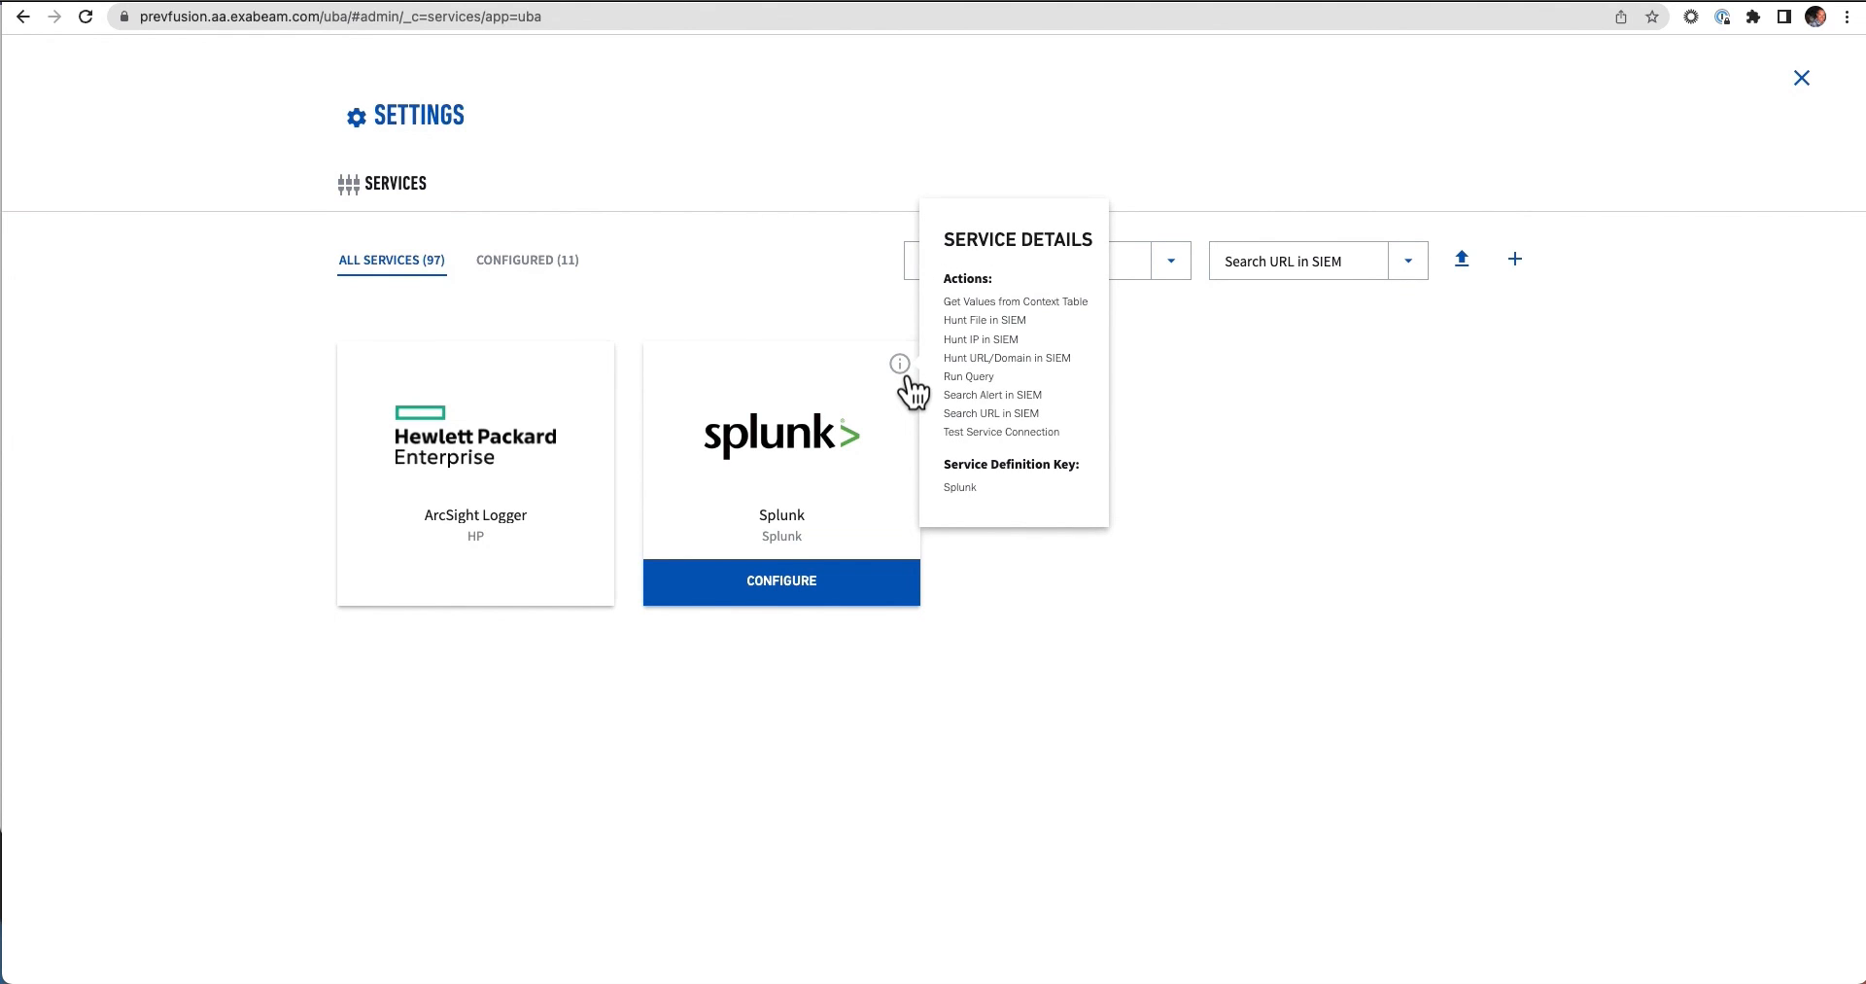
pyautogui.moveTo(1243, 356)
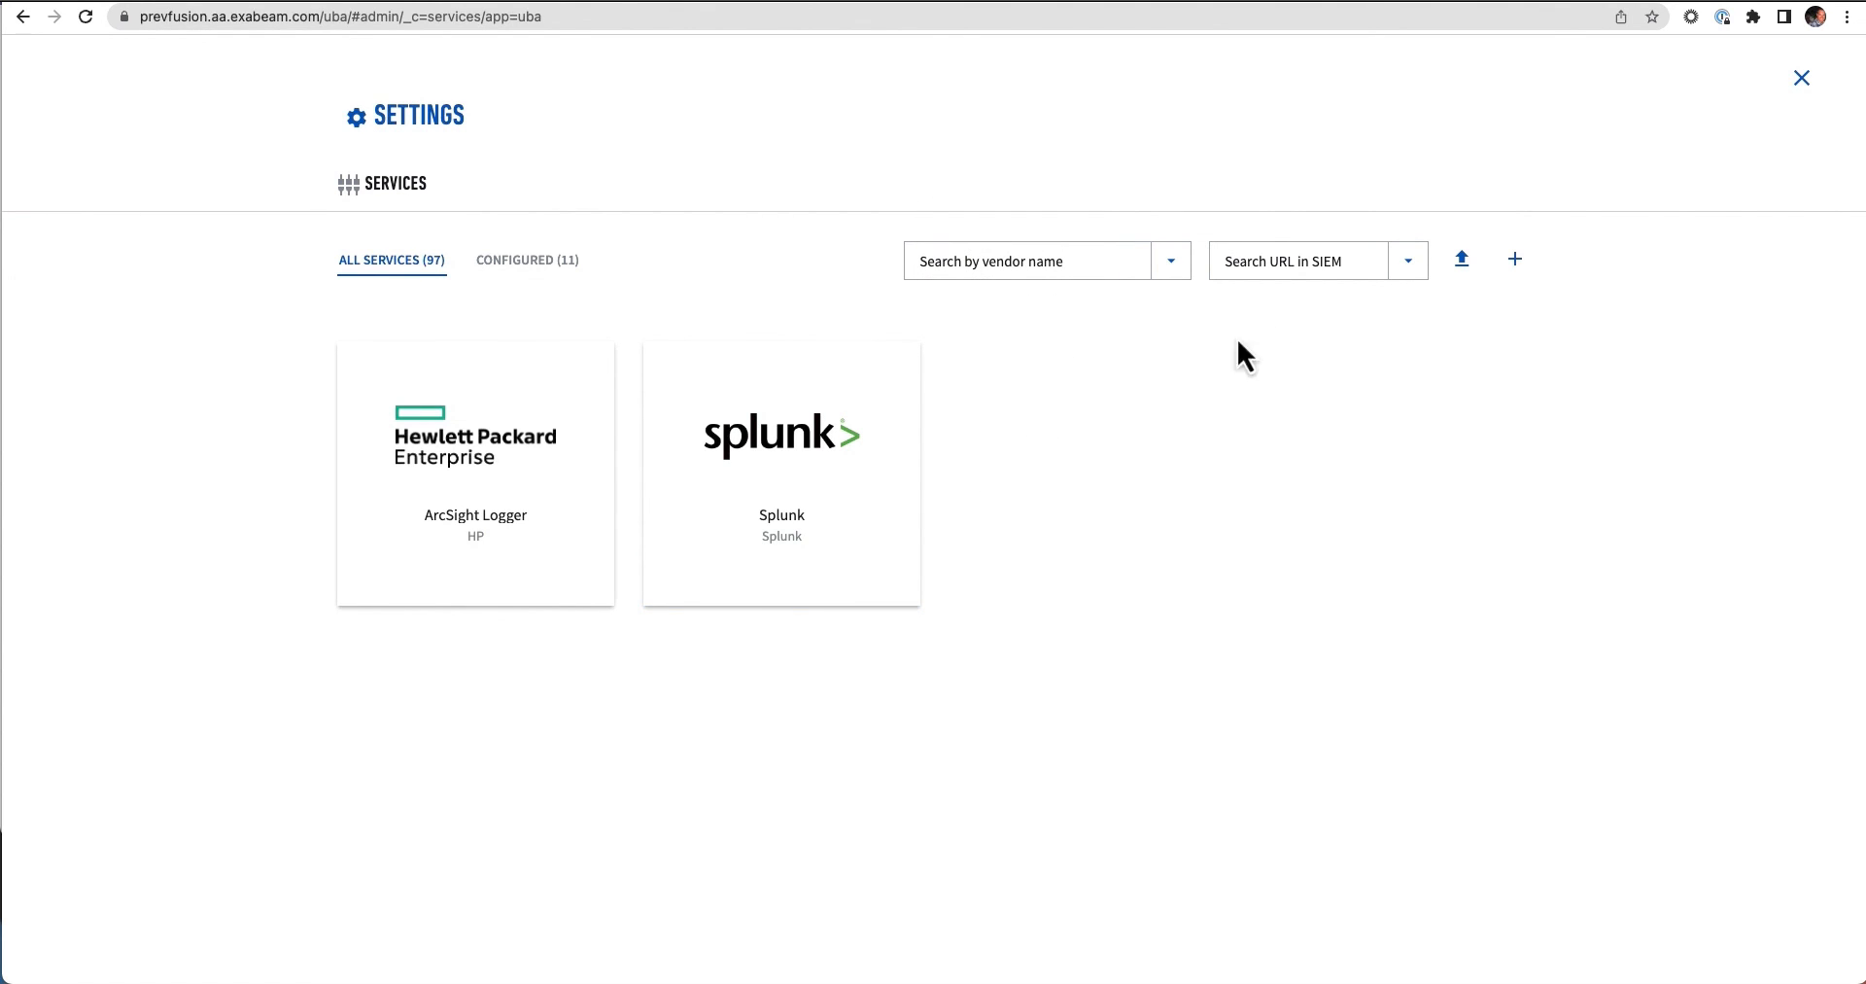
pyautogui.click(1296, 261)
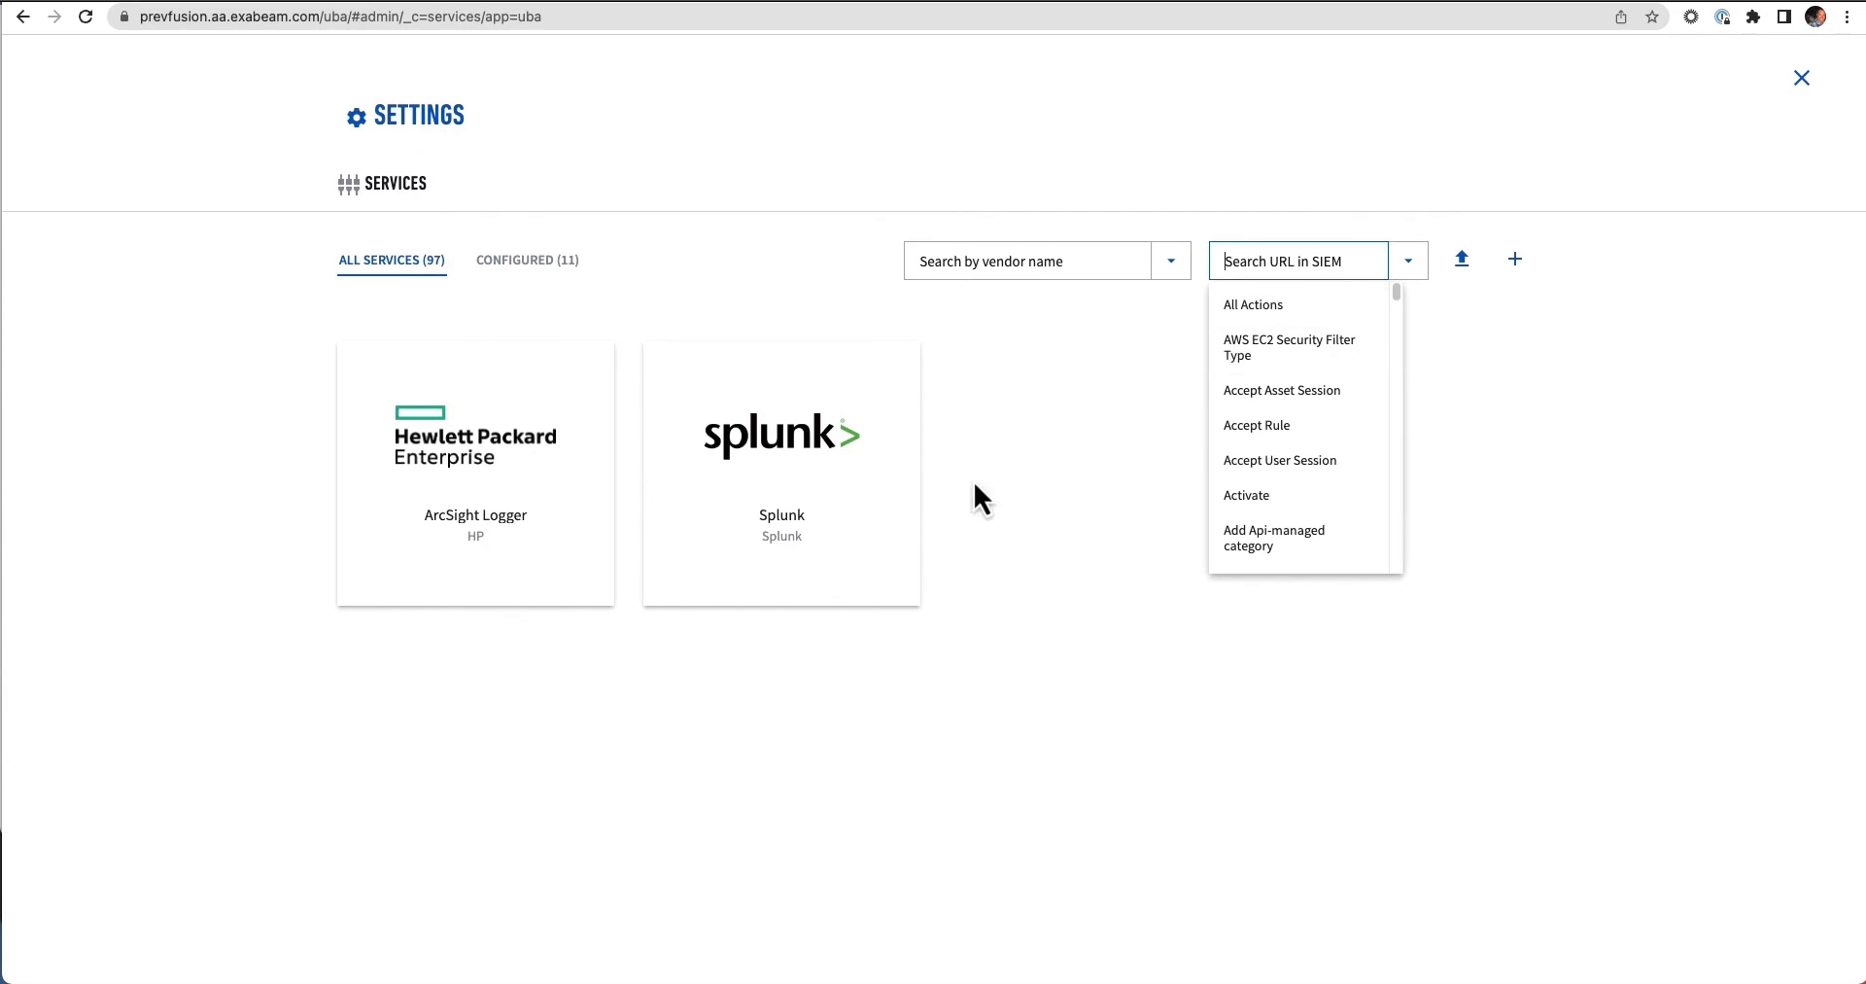
pyautogui.click(1046, 483)
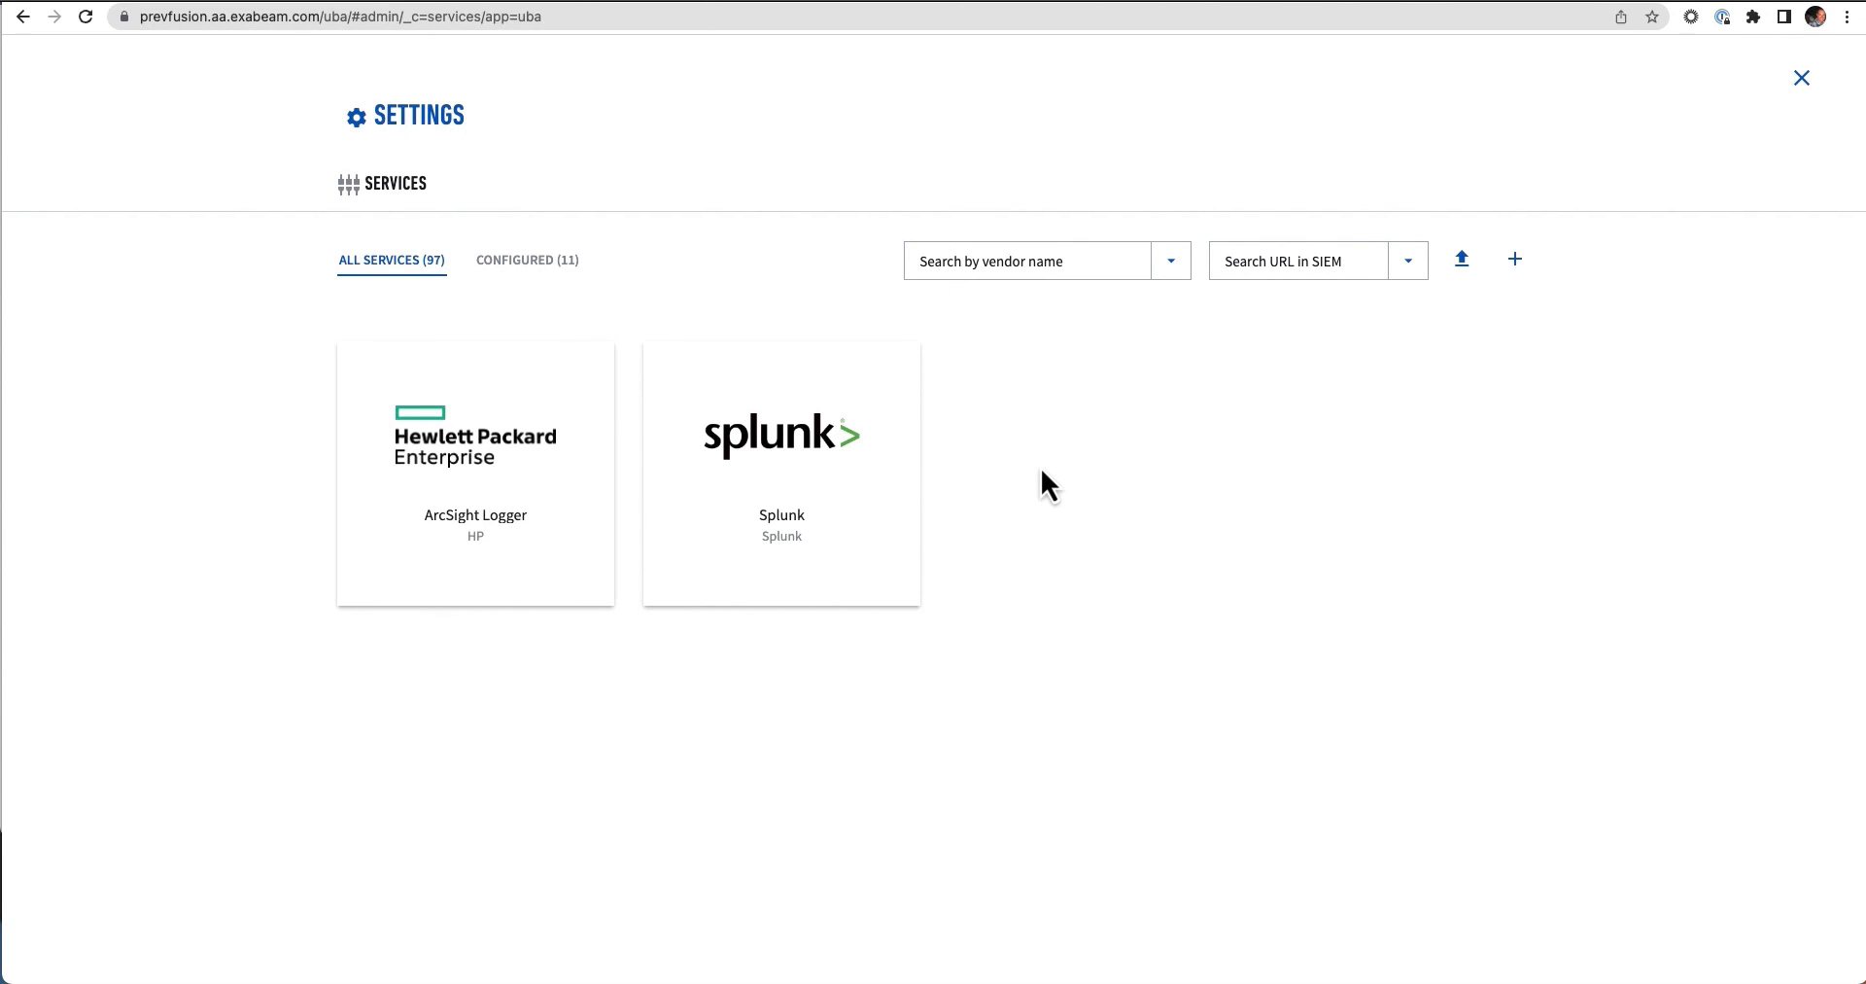